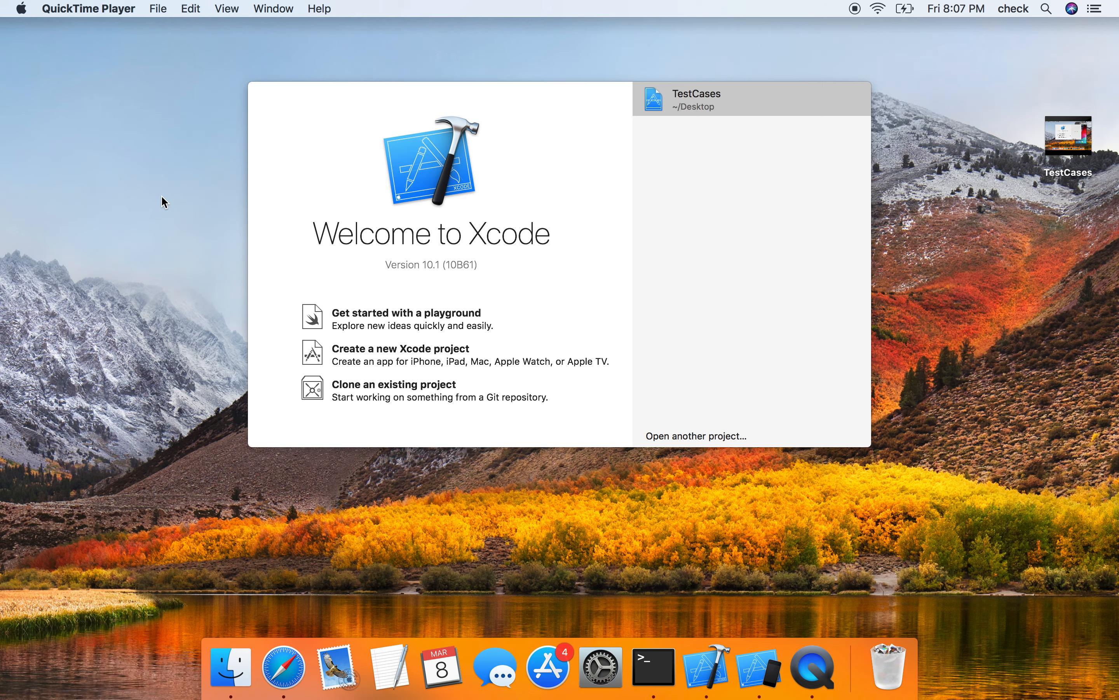
# Create a Single View App project named TryCocoaPods and save it on the Desktop
pyautogui.click(404, 348)
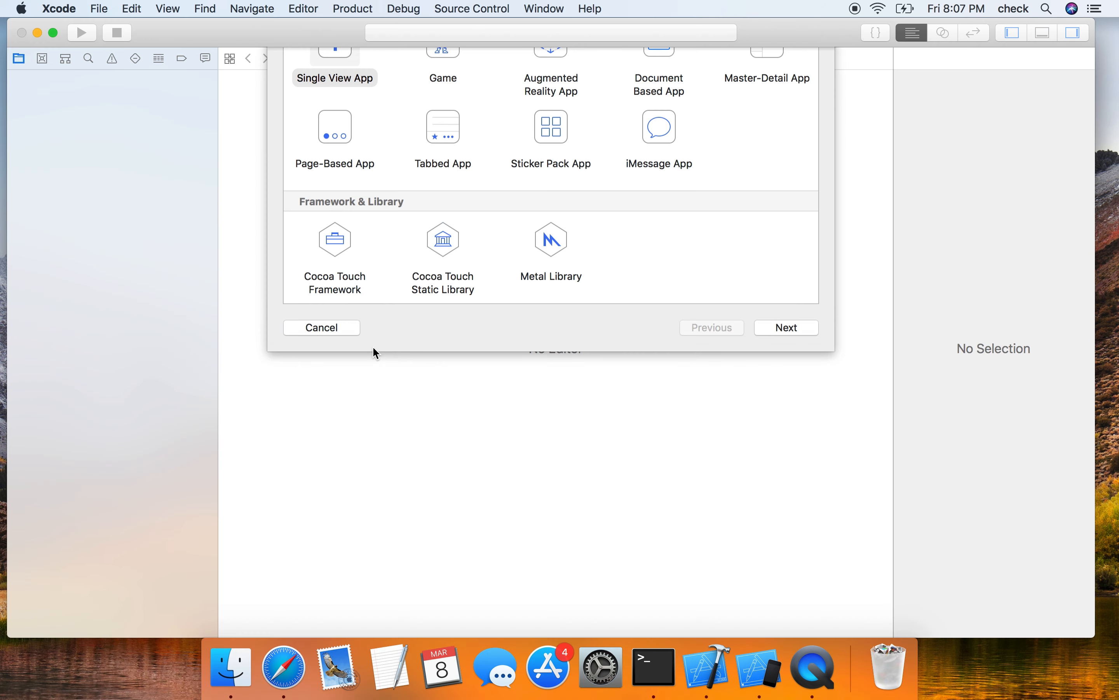
pyautogui.click(785, 327)
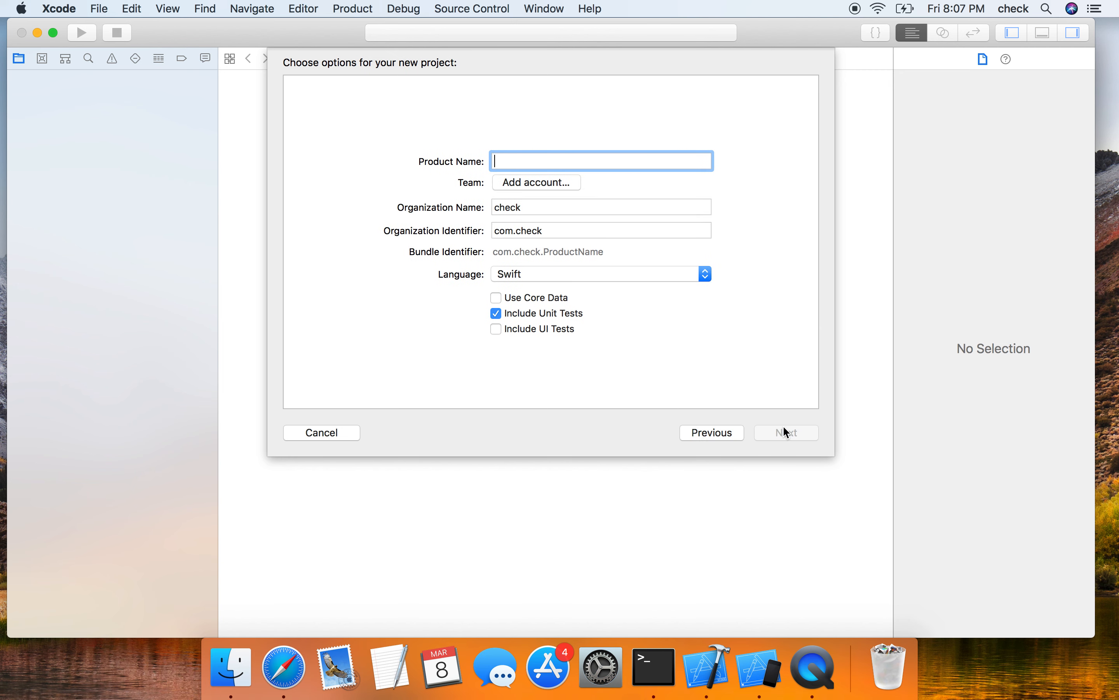
pyautogui.write('TryCoc')
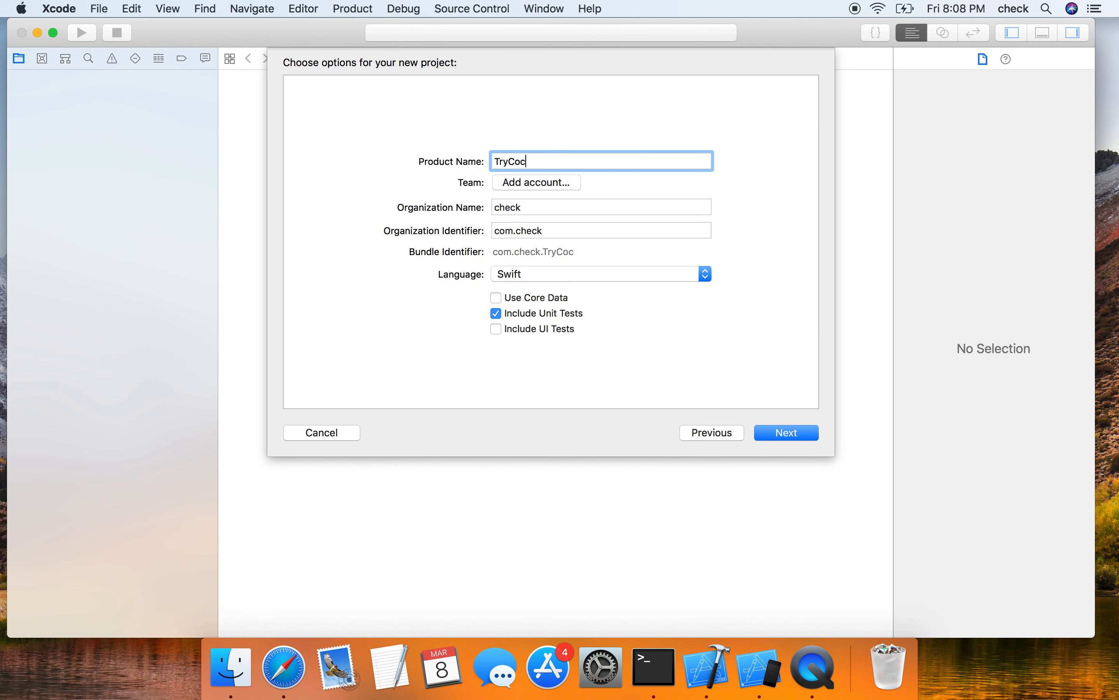
pyautogui.write('oaP')
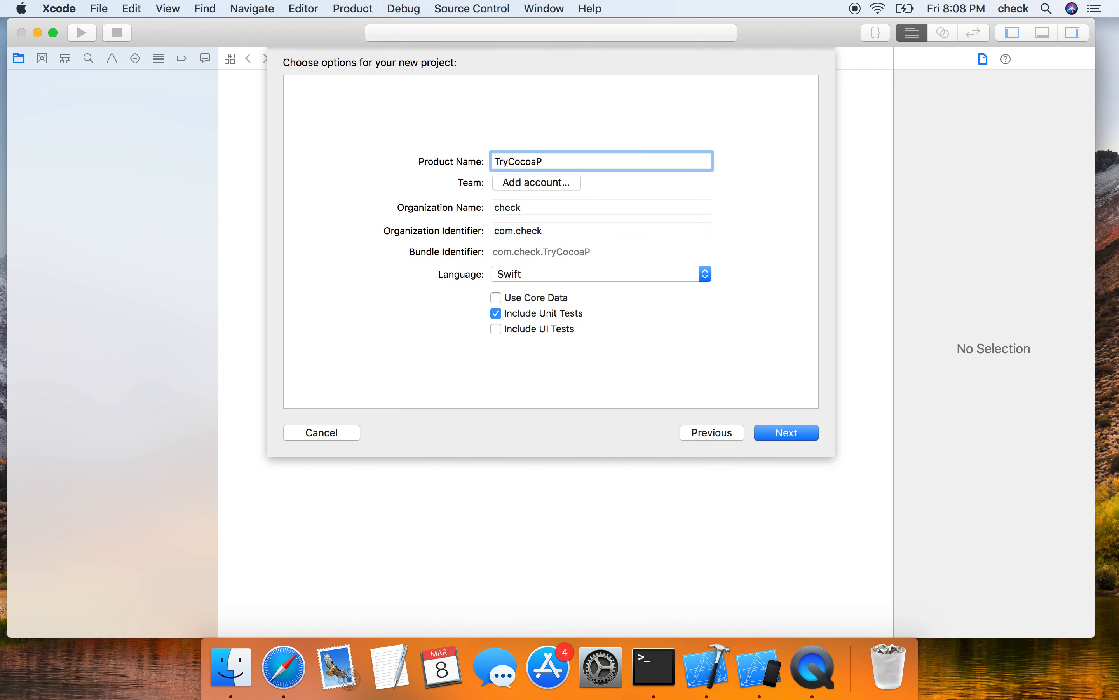
pyautogui.write('ods')
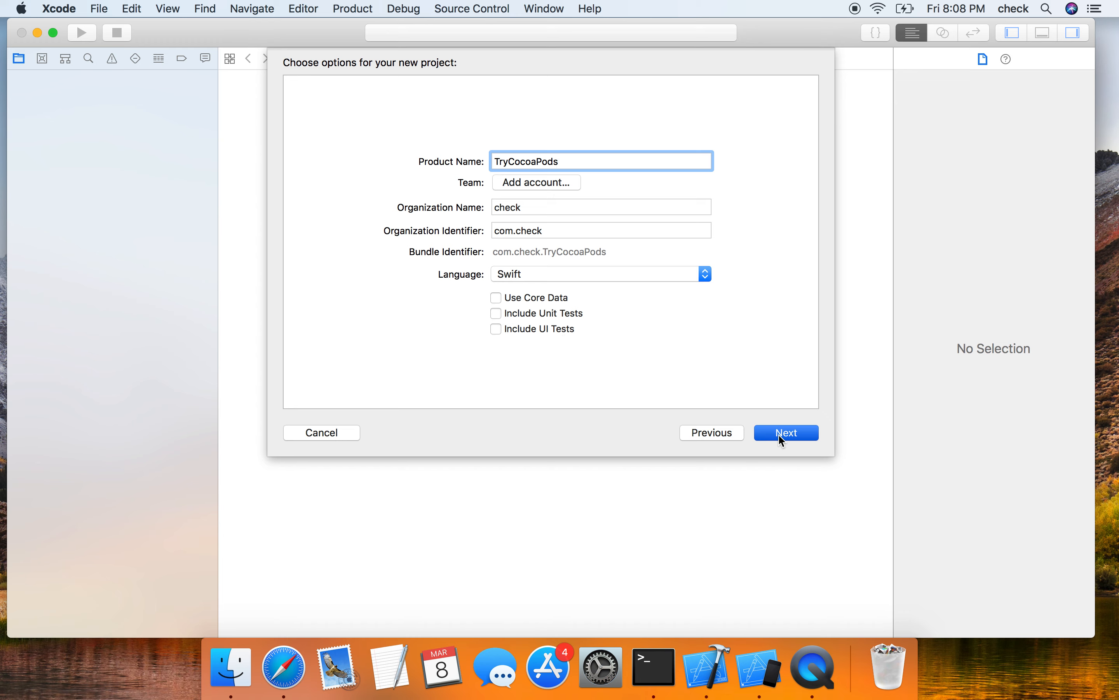
pyautogui.click(785, 433)
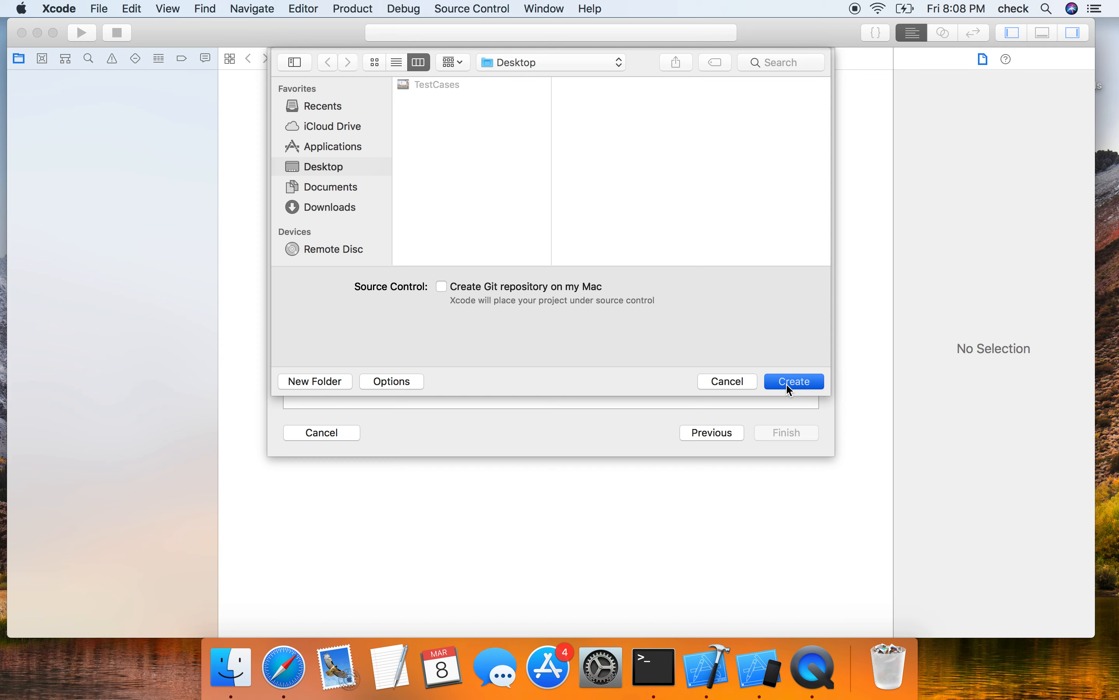
pyautogui.click(793, 380)
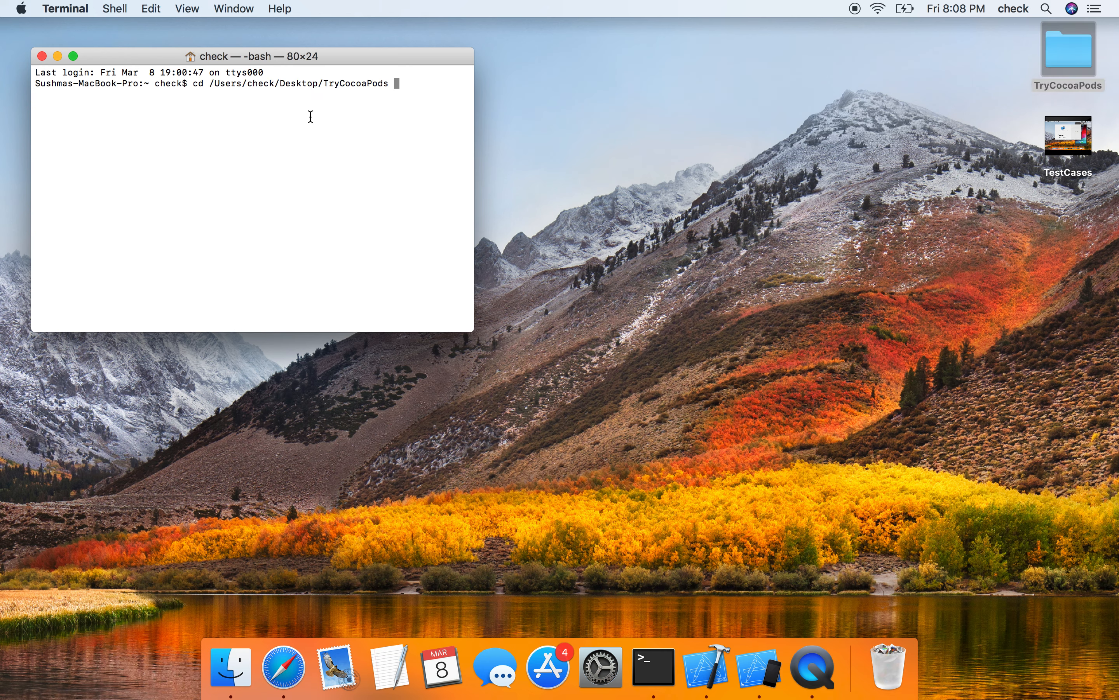
# Run the cd command so the shell sits in the TryCocoaPods project folder
pyautogui.press('Return')
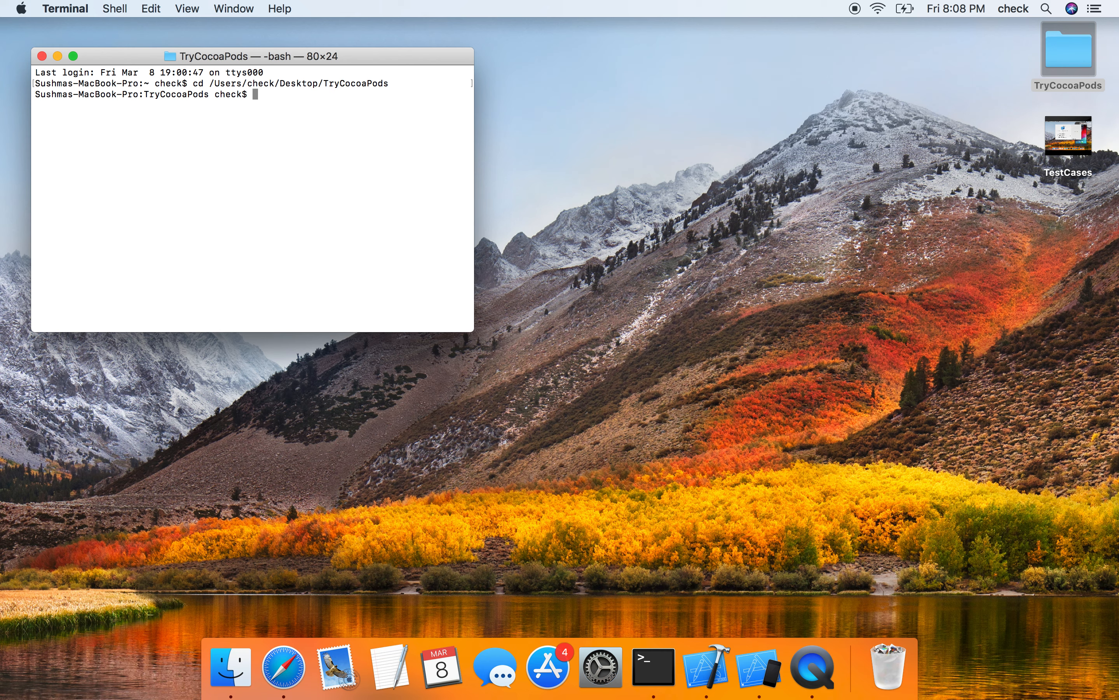
pyautogui.moveTo(442, 667)
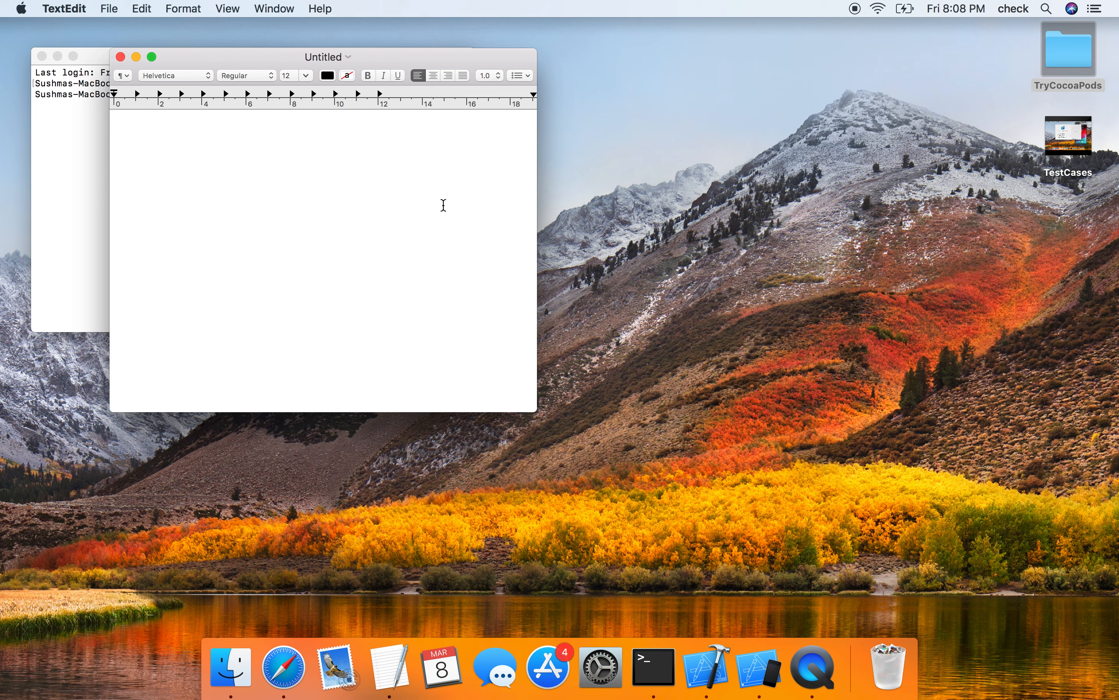
# Note 'sudo install gem cocoapods' in TextEdit at text size 24
pyautogui.click(306, 74)
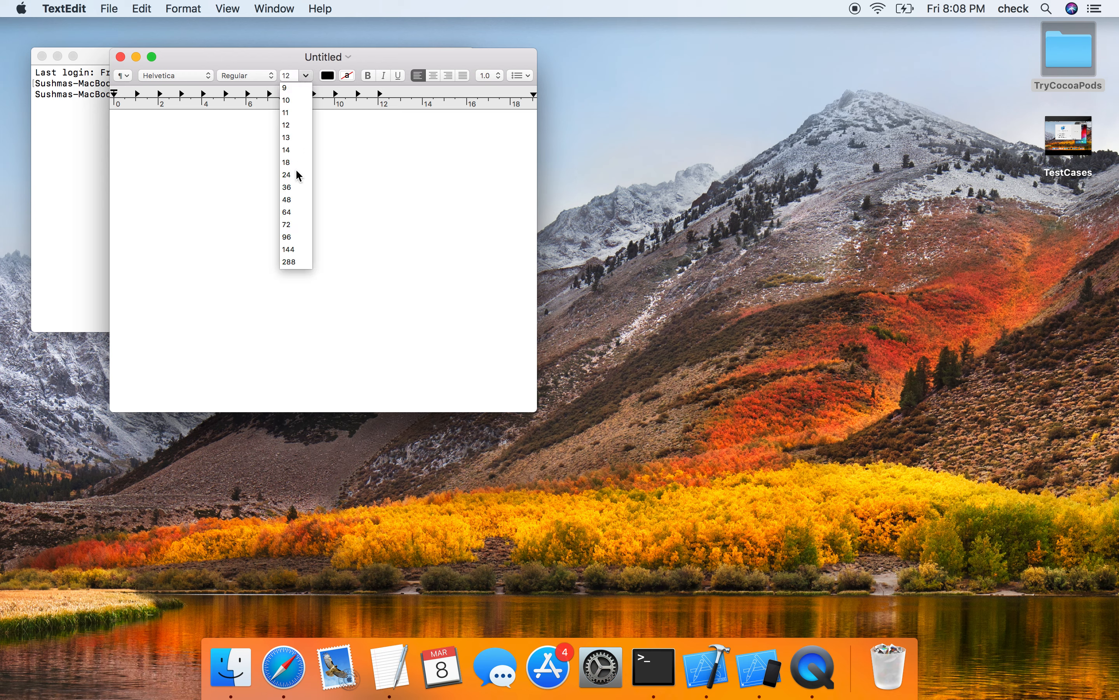
pyautogui.click(286, 175)
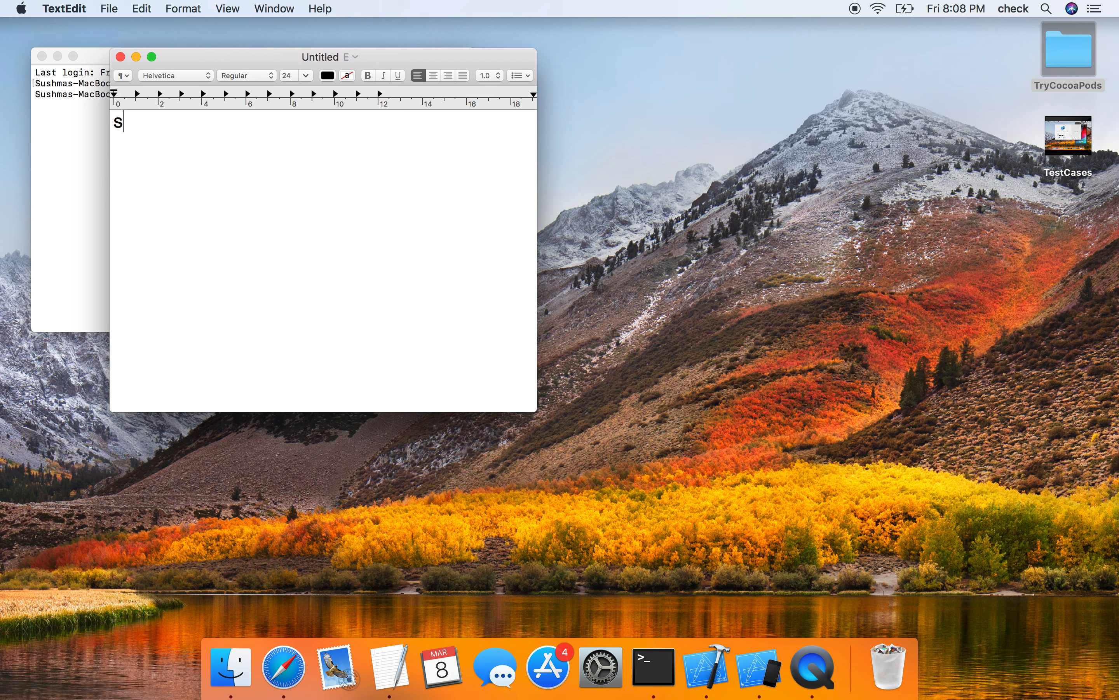
pyautogui.press('backspace')
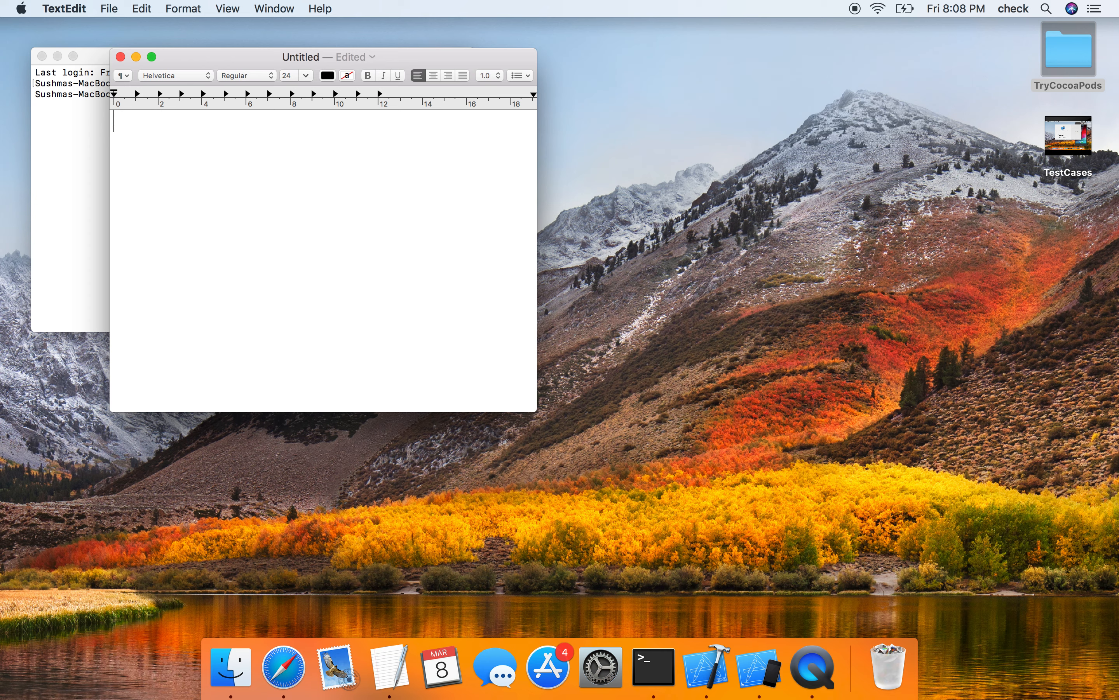
pyautogui.write('sudo')
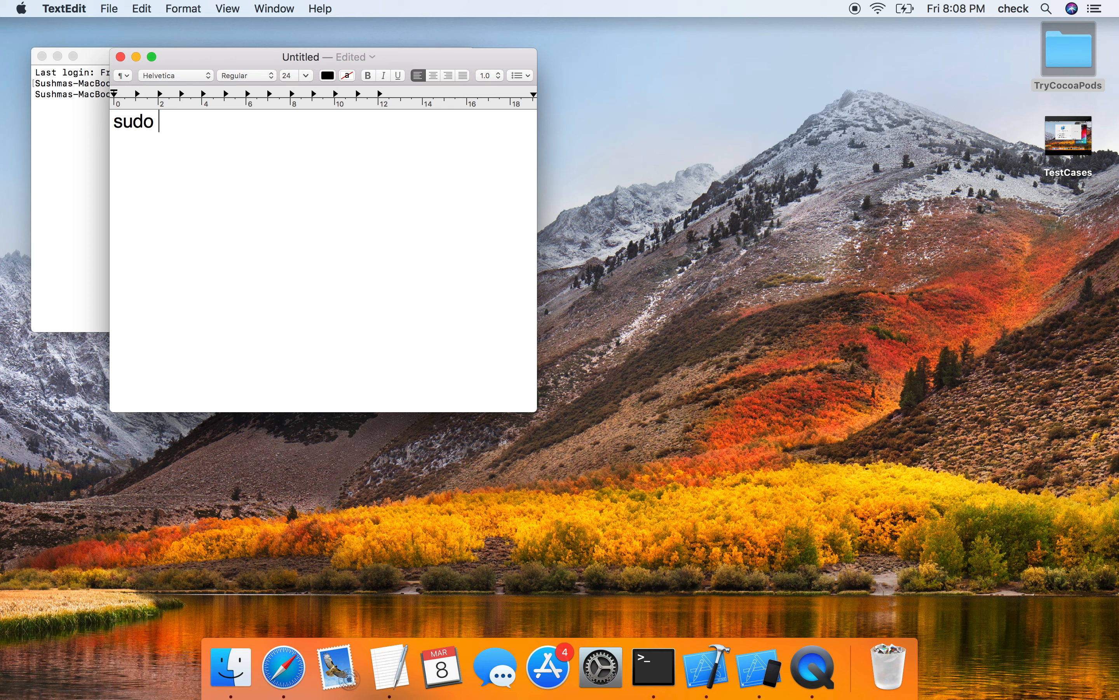
pyautogui.write('ins')
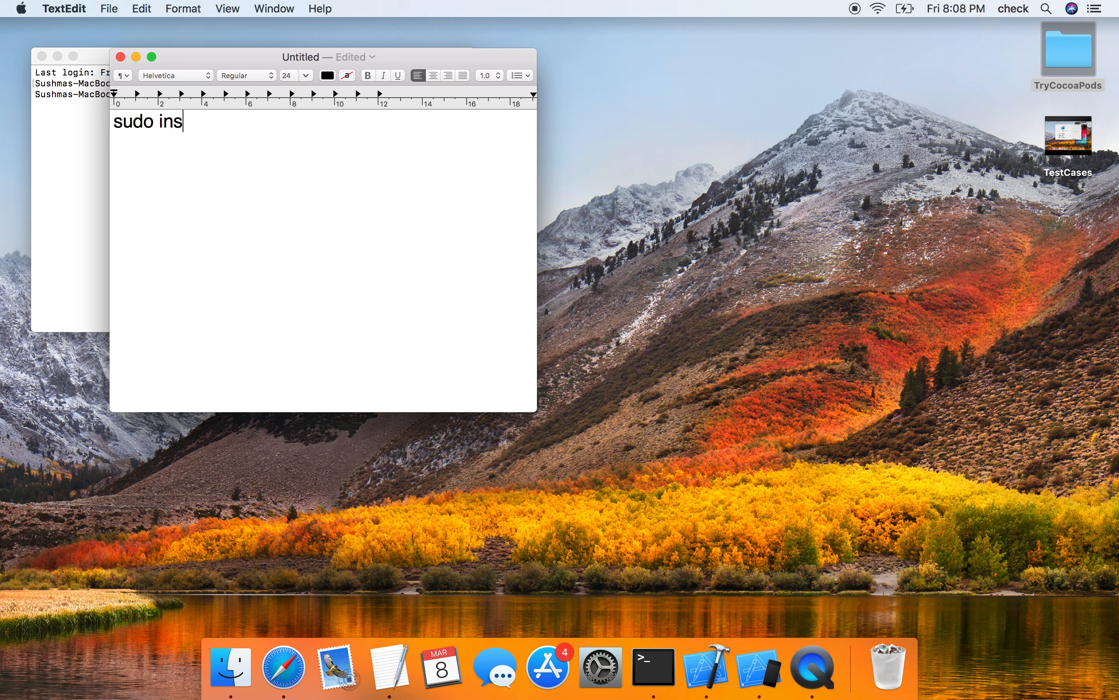
pyautogui.write('tall ge')
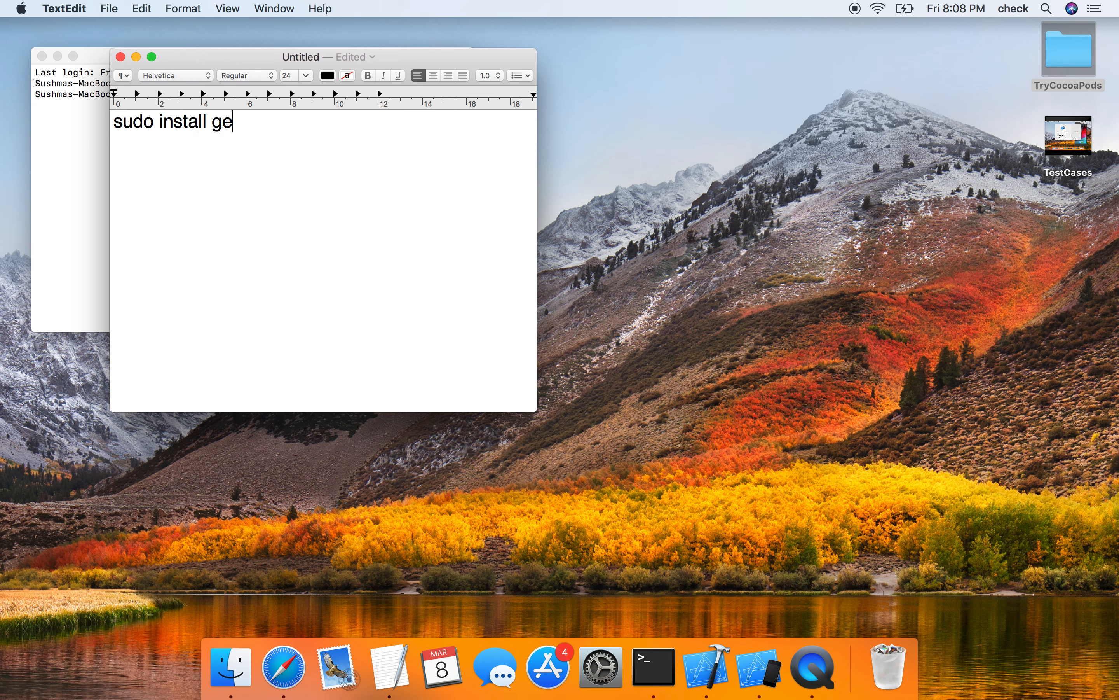
pyautogui.write('m cocoa')
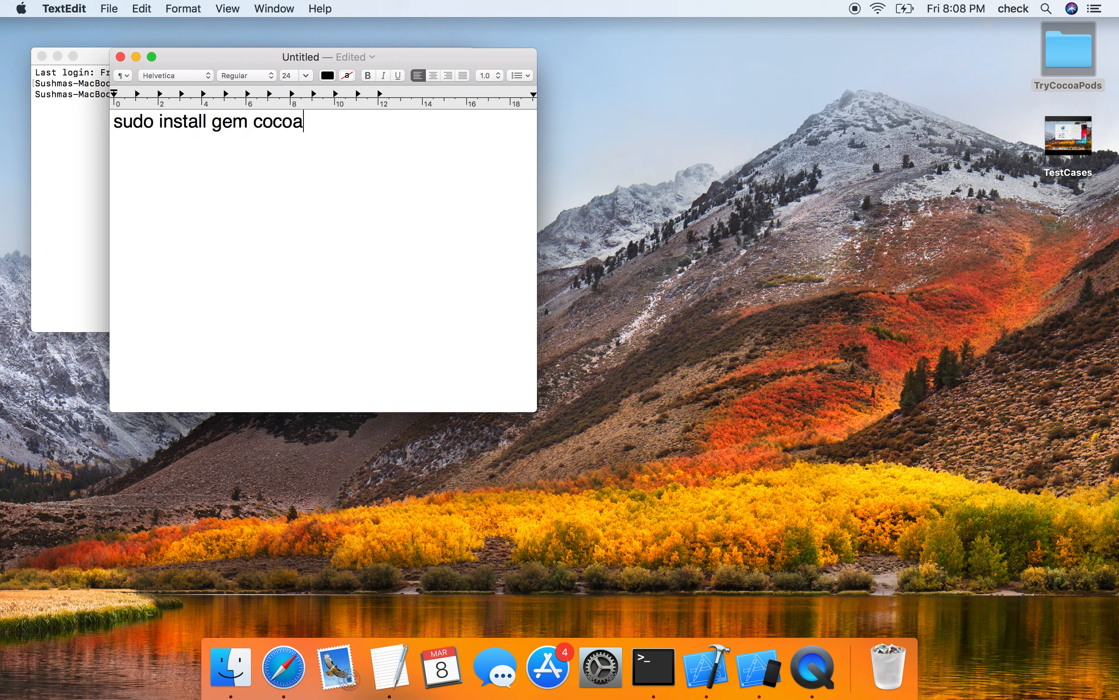
pyautogui.write('pods')
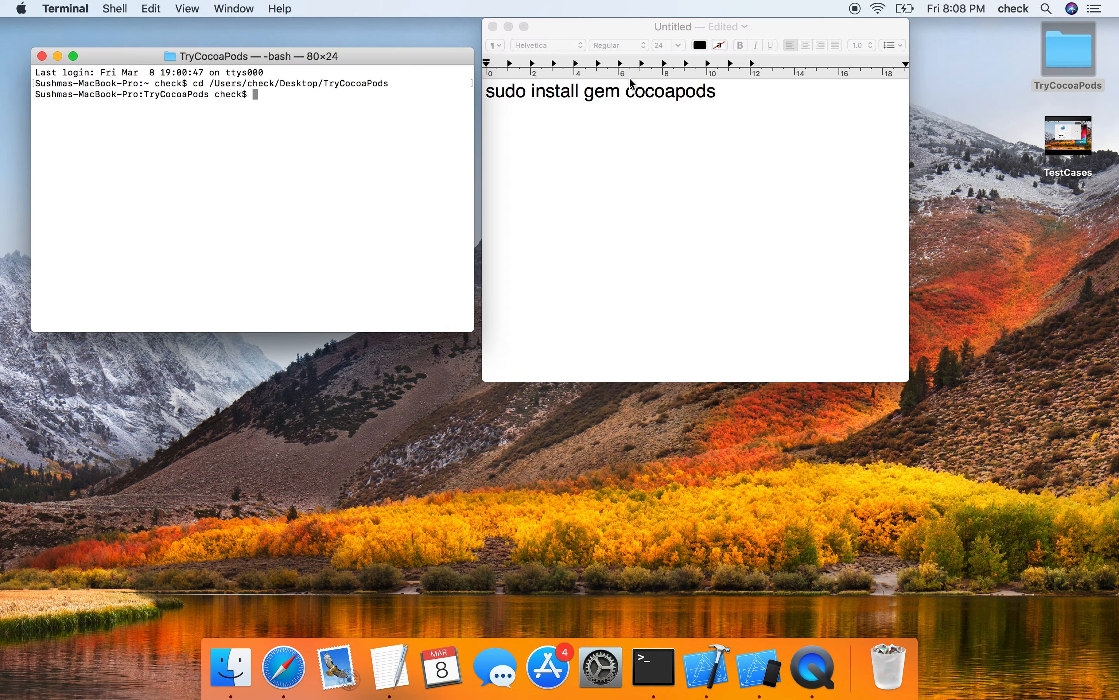
pyautogui.moveTo(319, 112)
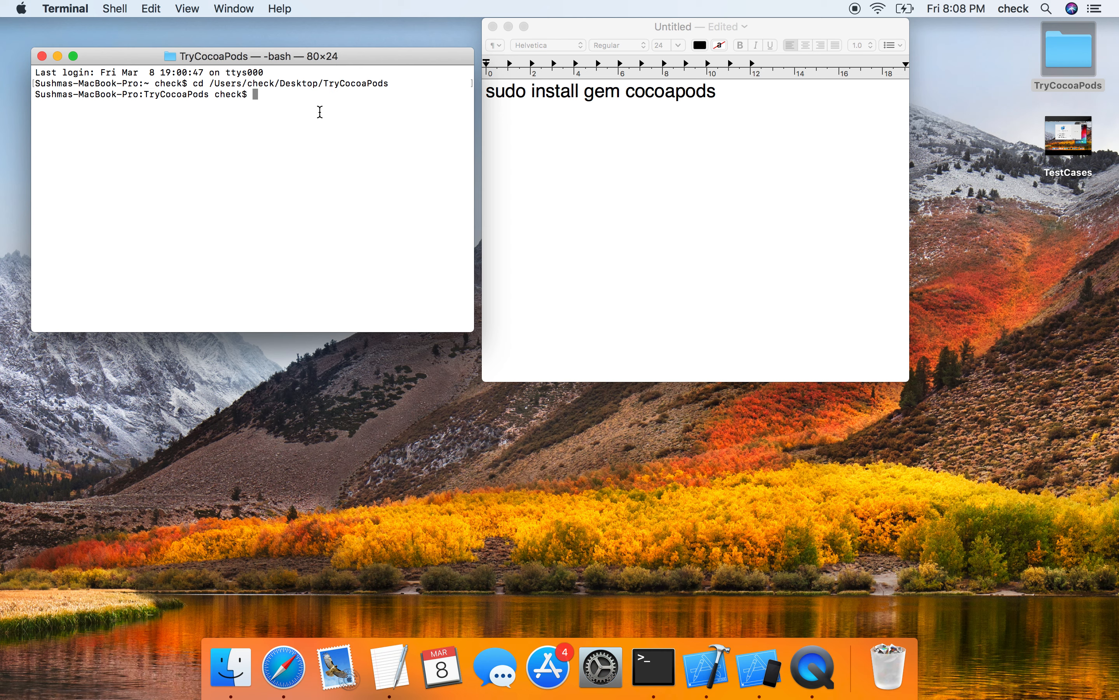
pyautogui.moveTo(500, 24)
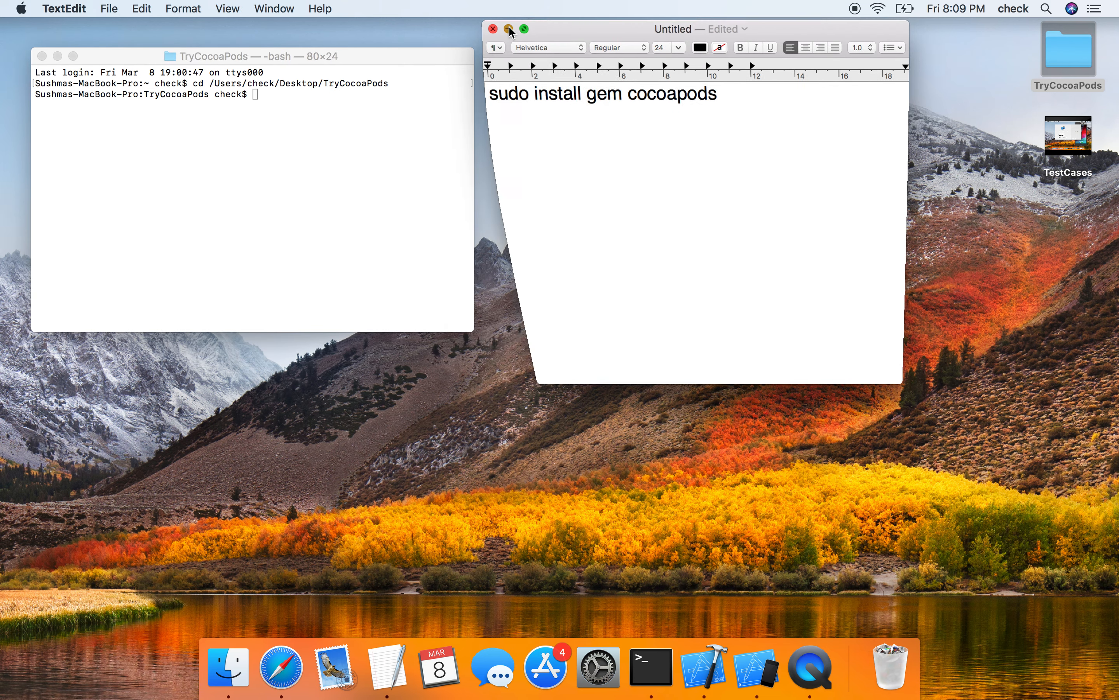
# Back in Terminal, run pod init inside the project folder
pyautogui.click(509, 29)
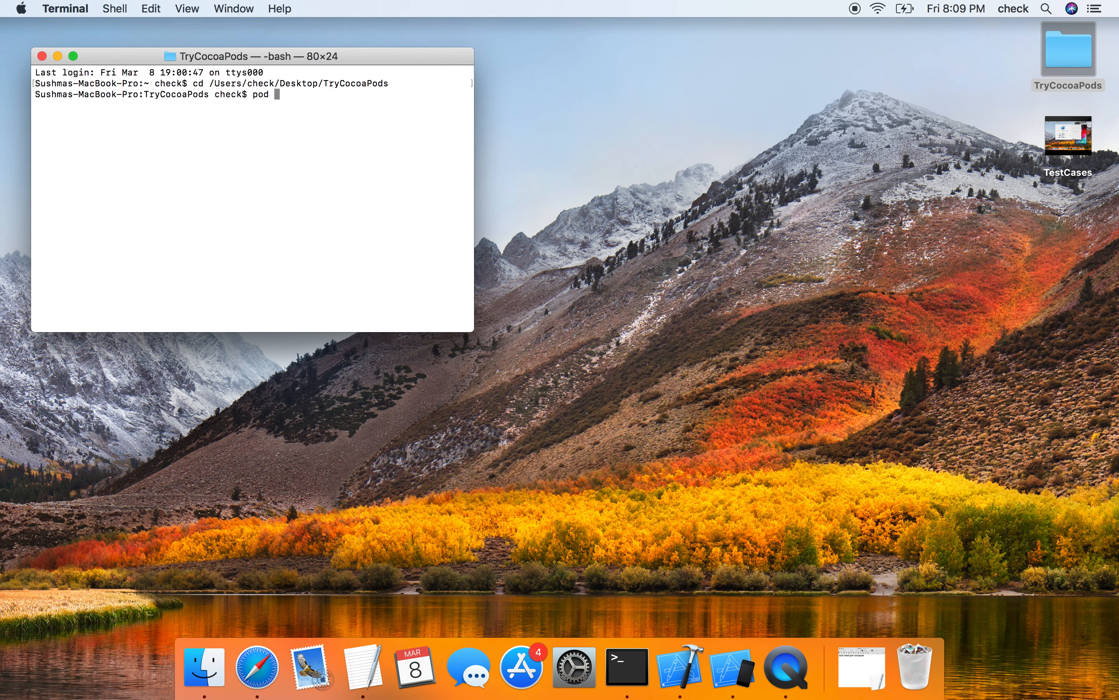
pyautogui.press('Return')
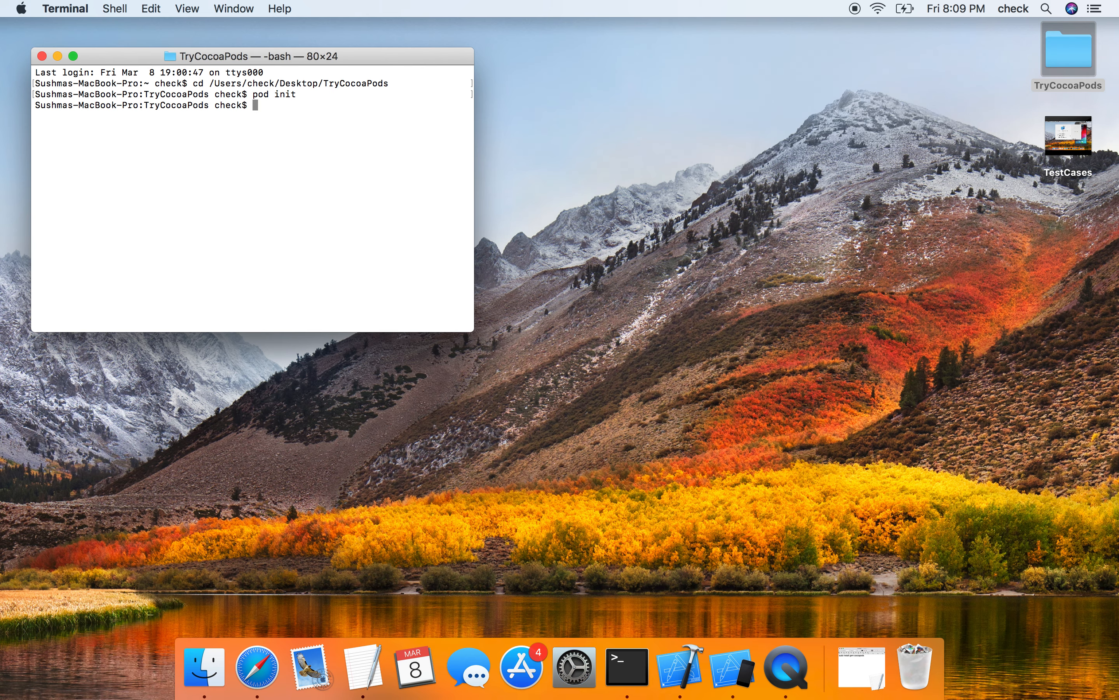
pyautogui.moveTo(1068, 56)
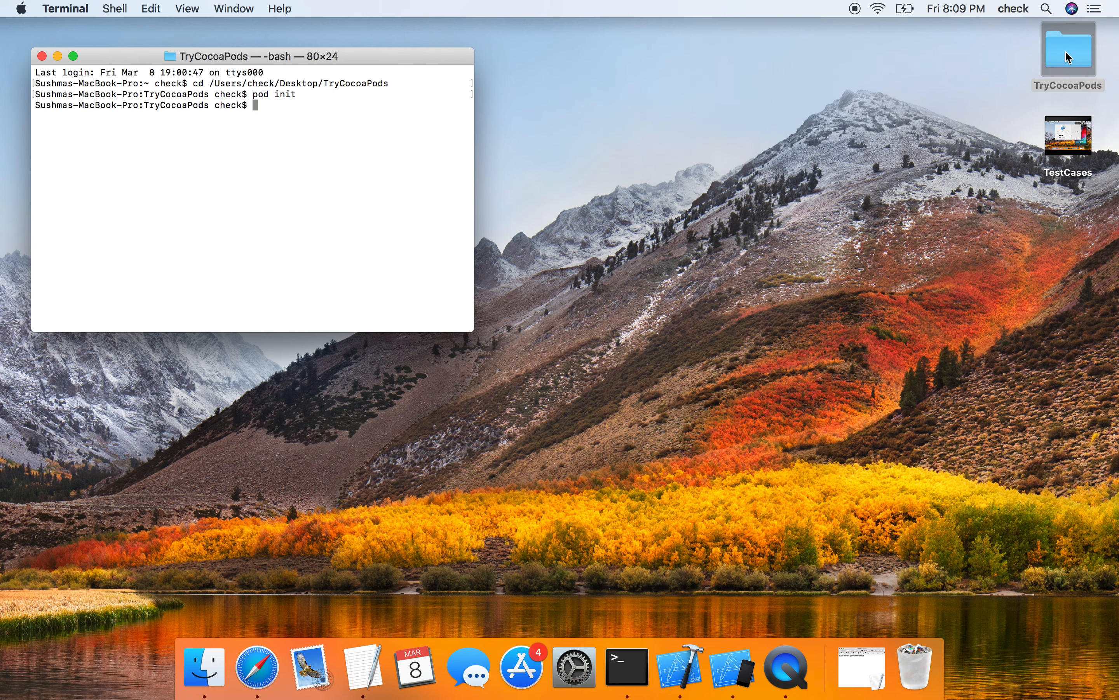
# Open the TryCocoaPods folder in Finder and run pod install in Terminal
pyautogui.doubleClick(1067, 47)
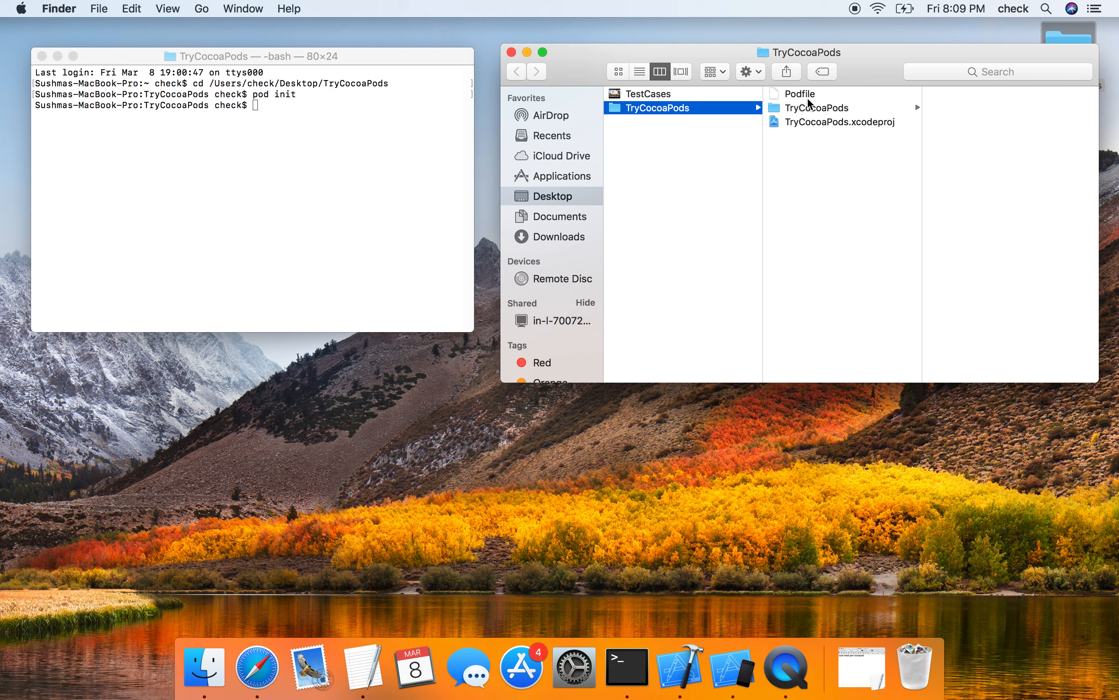
pyautogui.moveTo(807, 158)
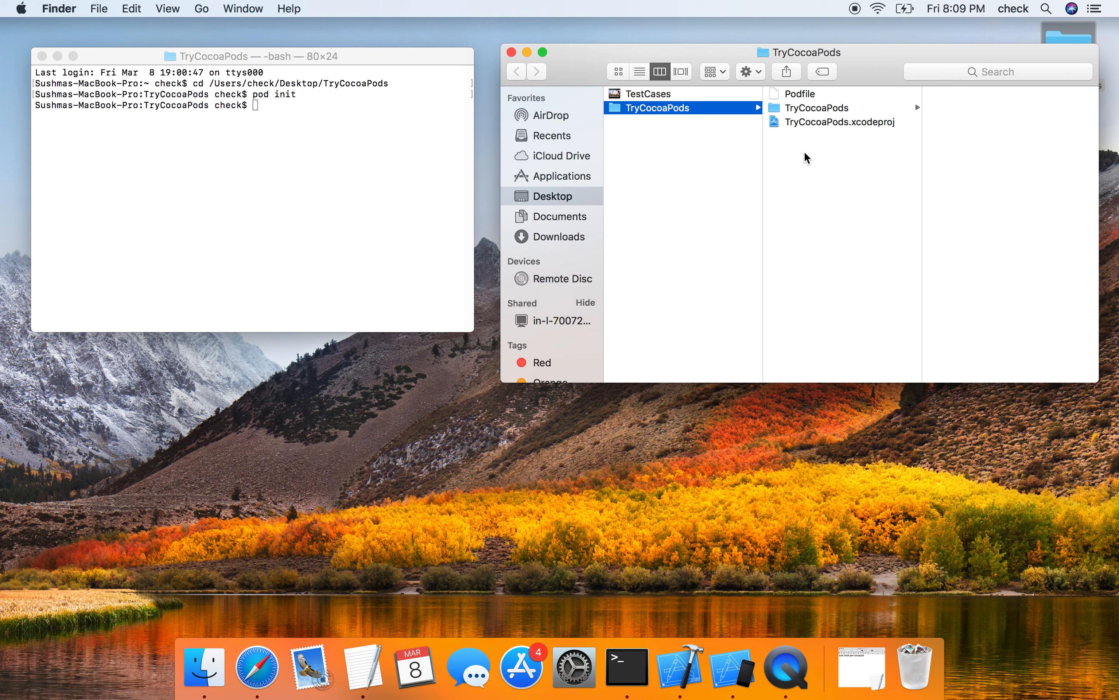
pyautogui.moveTo(826, 129)
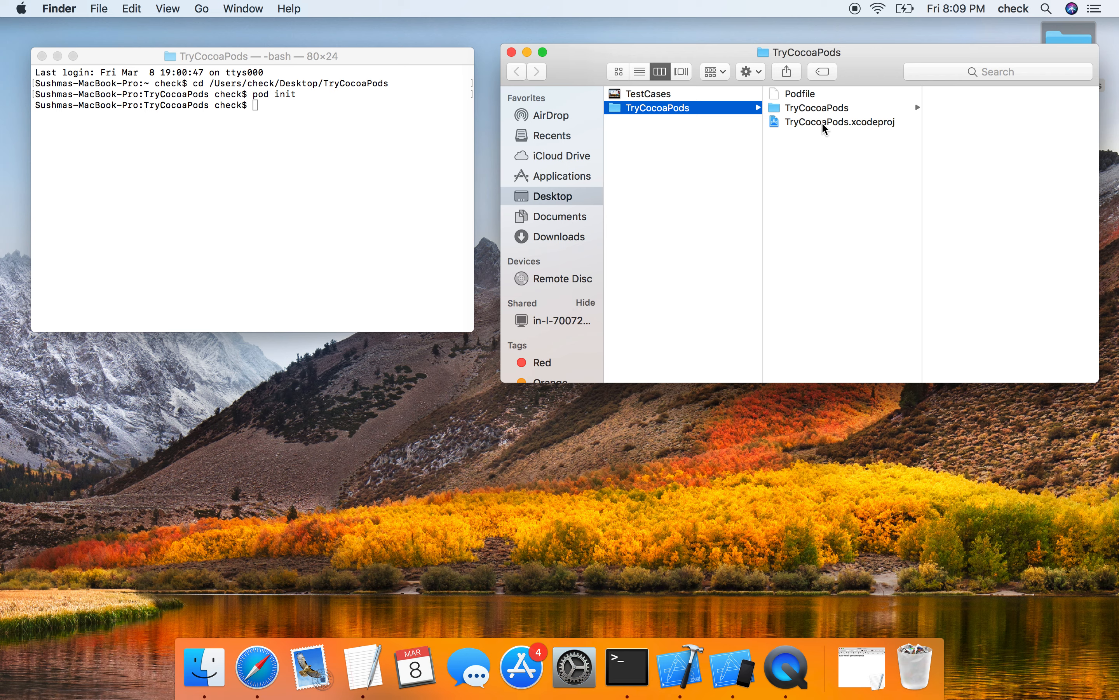
pyautogui.moveTo(841, 154)
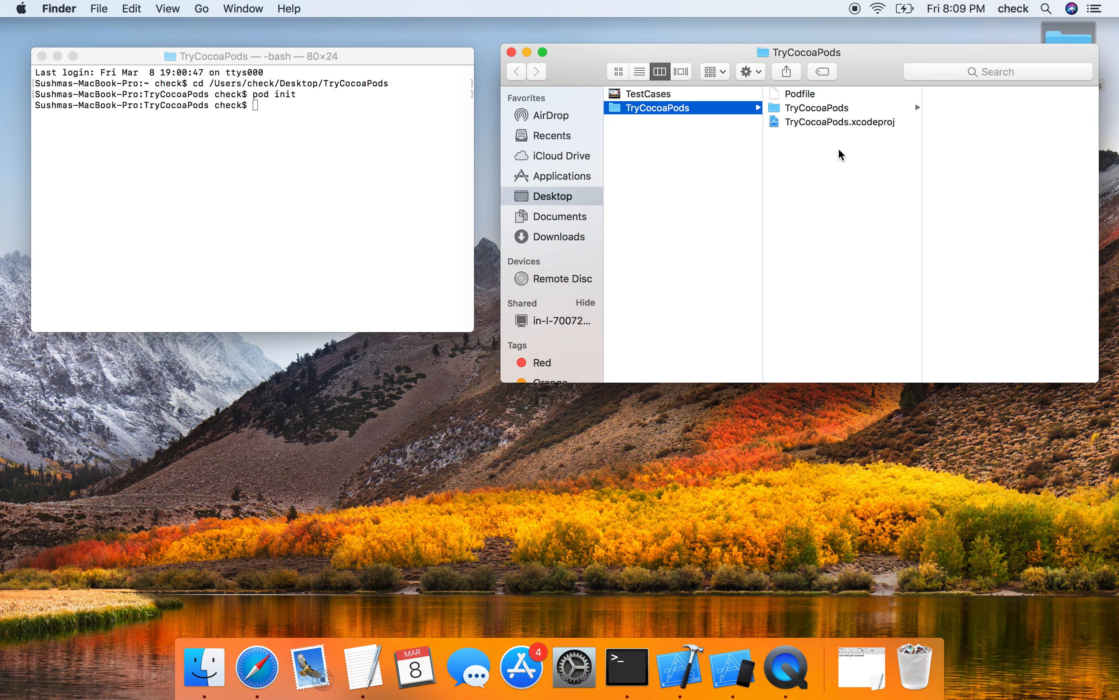
pyautogui.moveTo(804, 182)
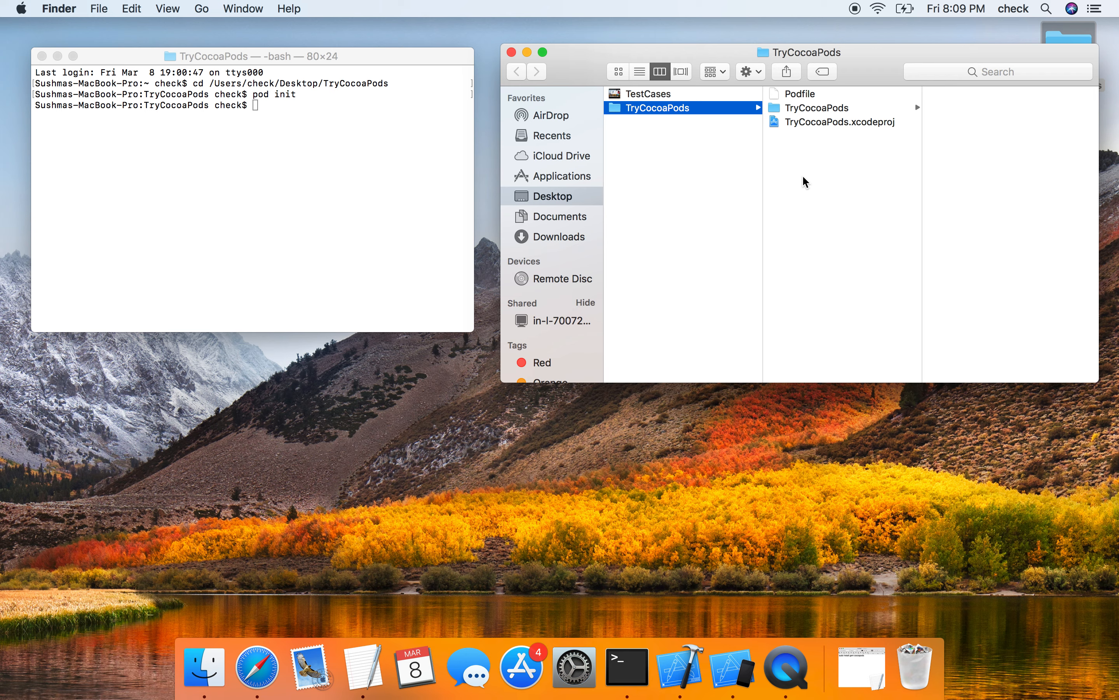
pyautogui.moveTo(239, 124)
pyautogui.write('pod install')
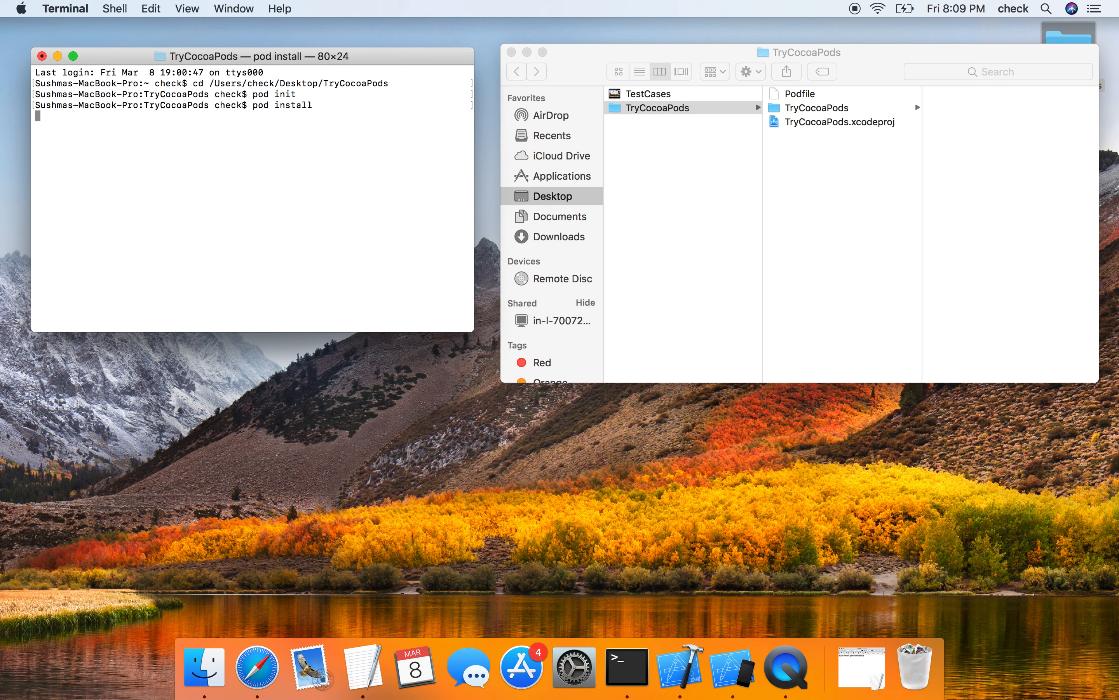
pyautogui.press('Return')
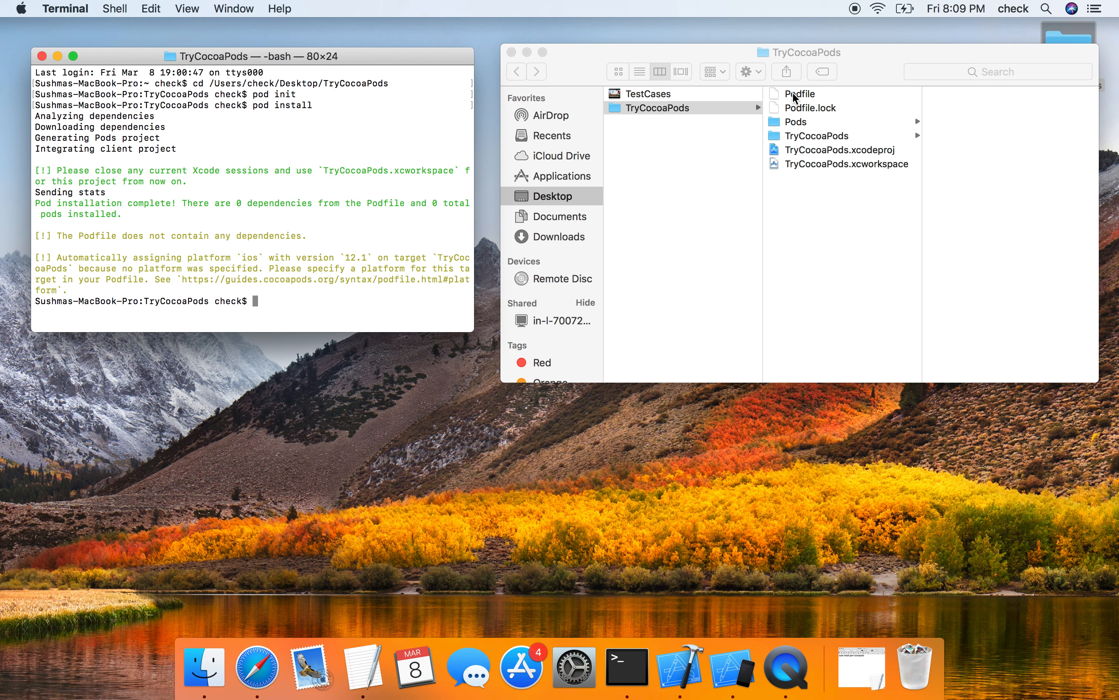
pyautogui.moveTo(729, 201)
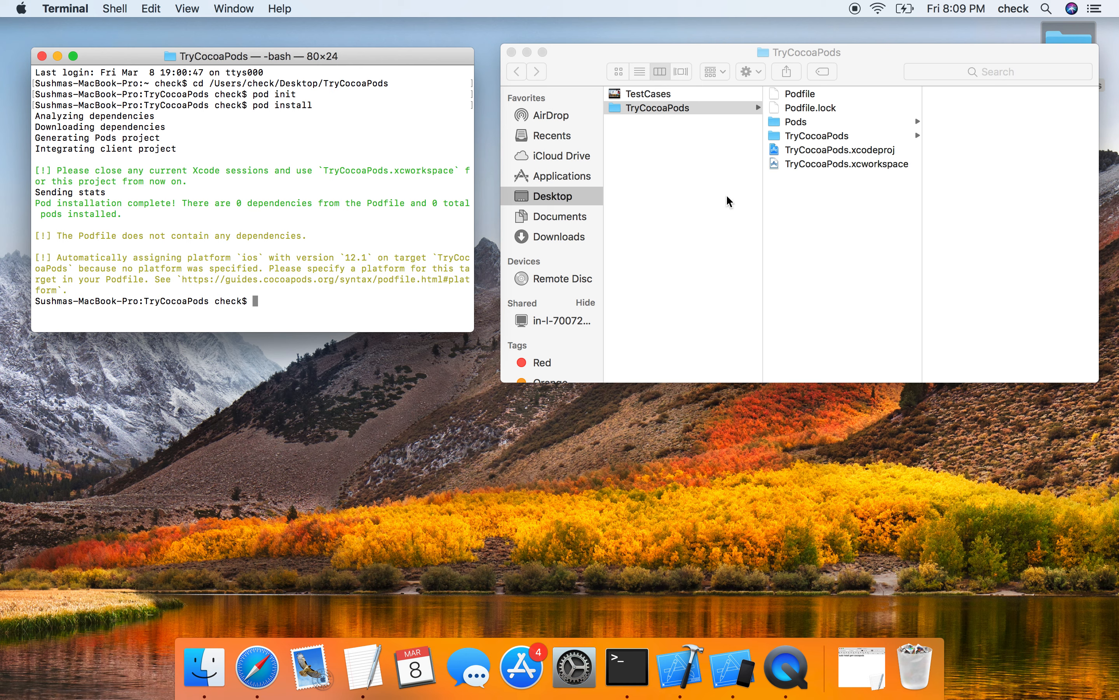
pyautogui.moveTo(854, 168)
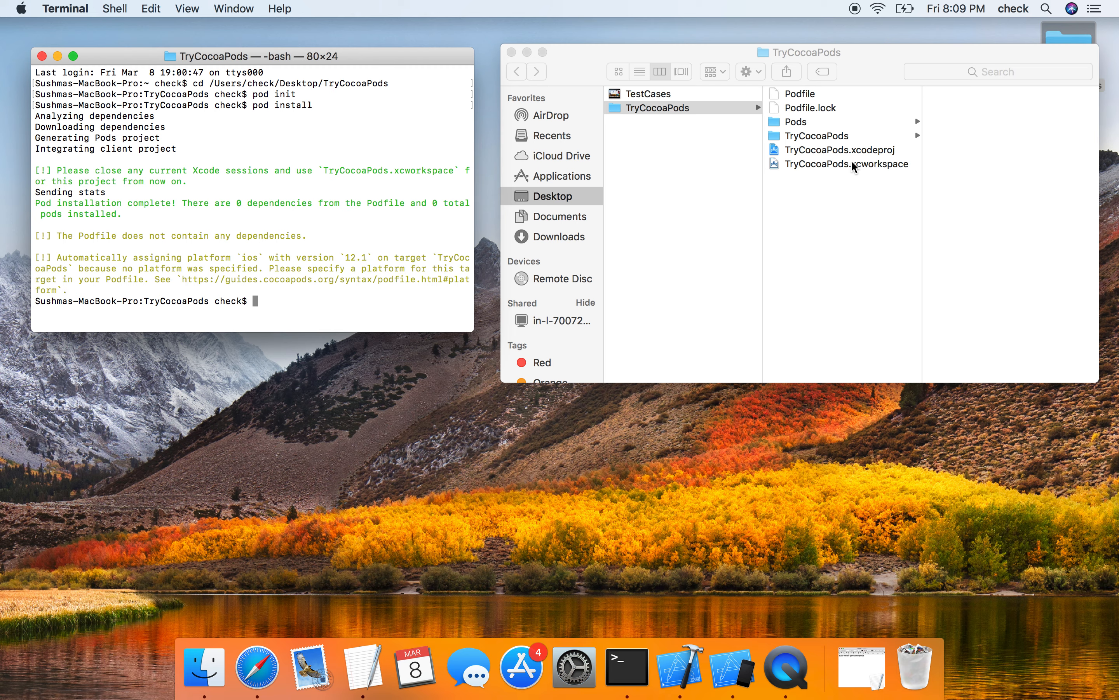
pyautogui.moveTo(789, 100)
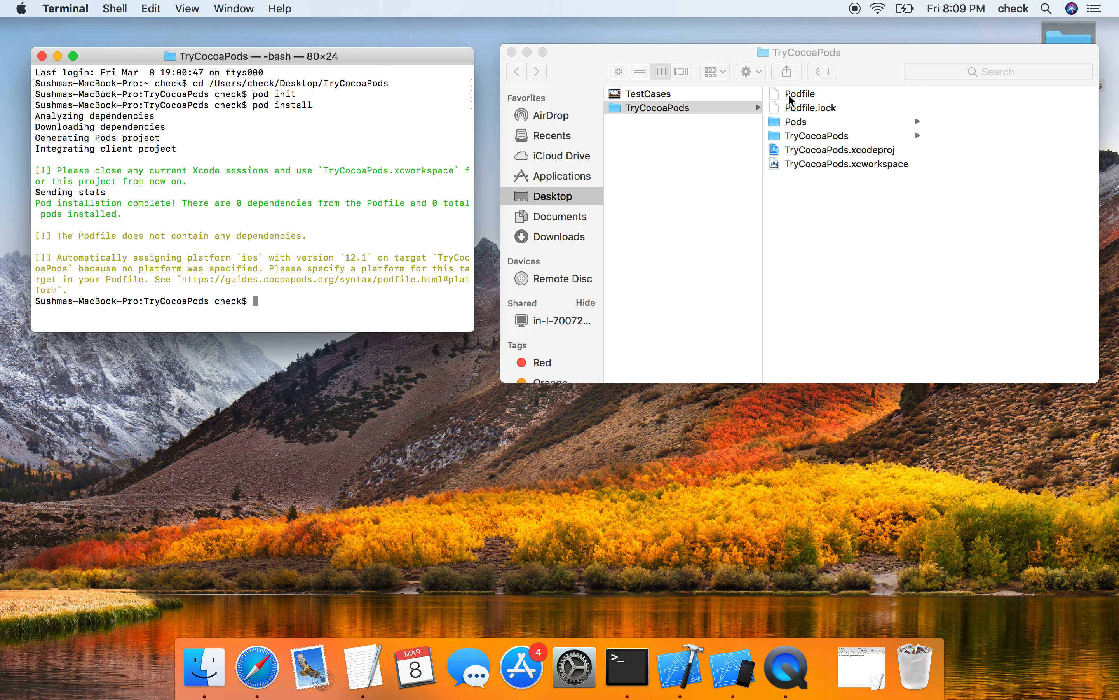
# Edit the Podfile to add pod 'Firebase/Core' under use_frameworks!
pyautogui.doubleClick(800, 94)
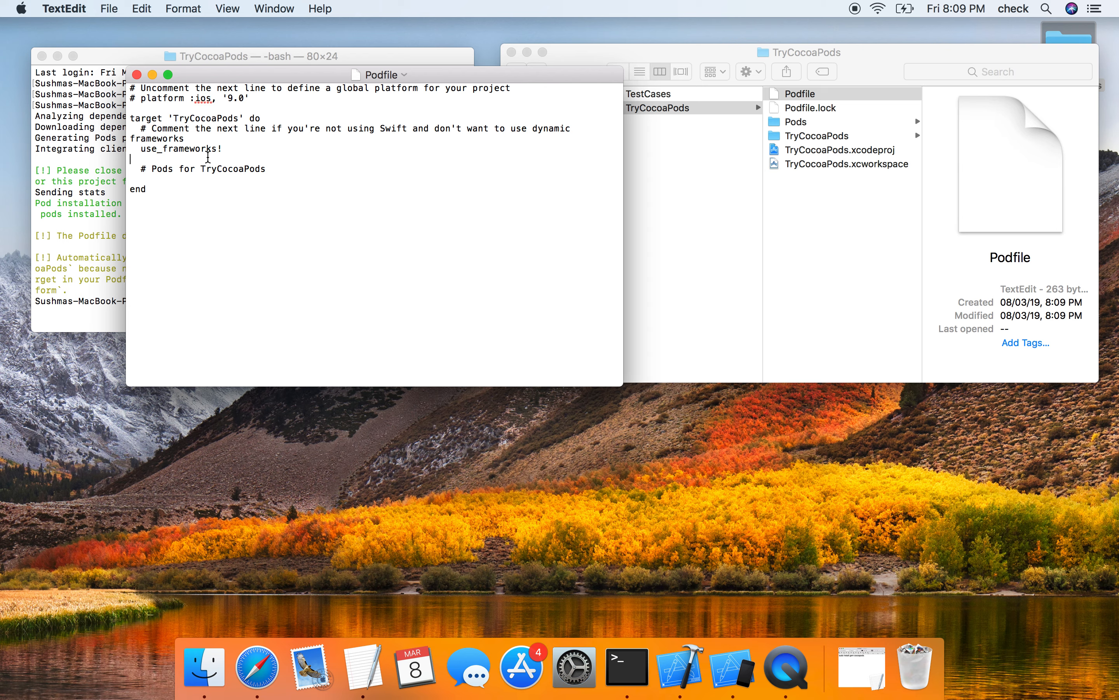
pyautogui.write('Pod')
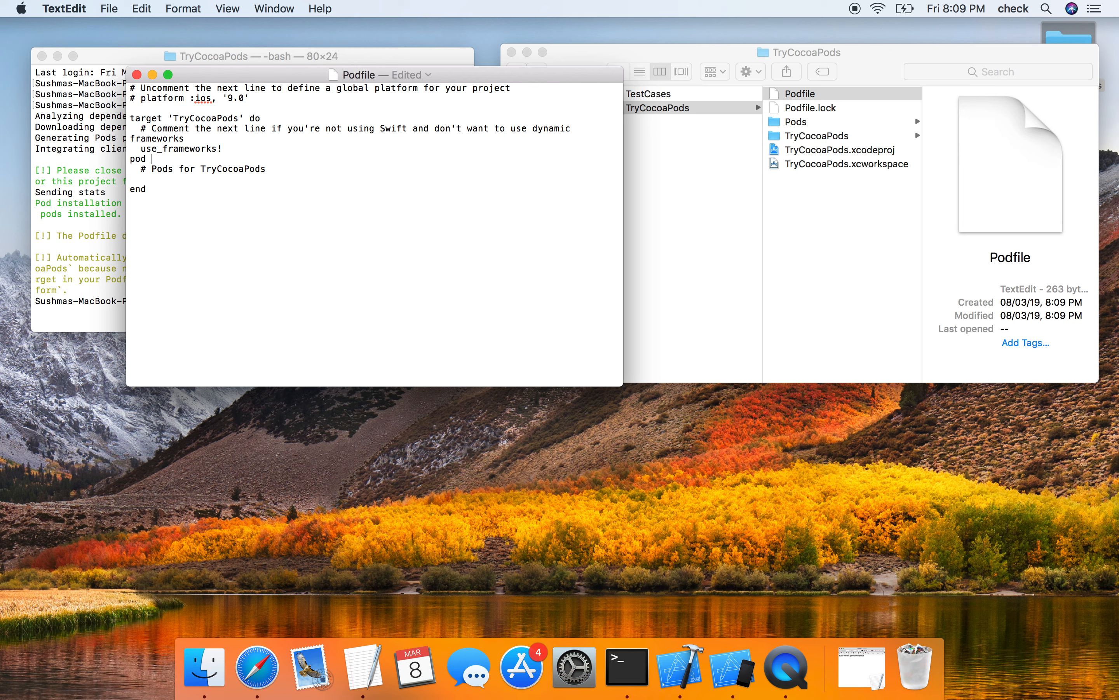
pyautogui.write("'FIrebase")
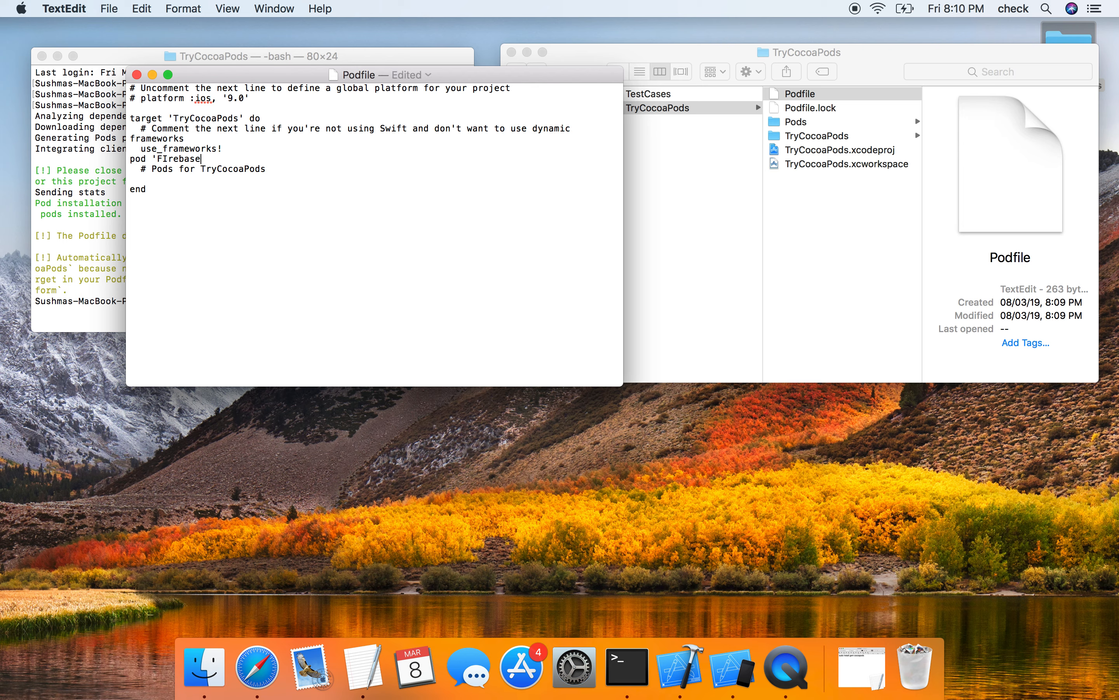
pyautogui.write('Firebase/CO')
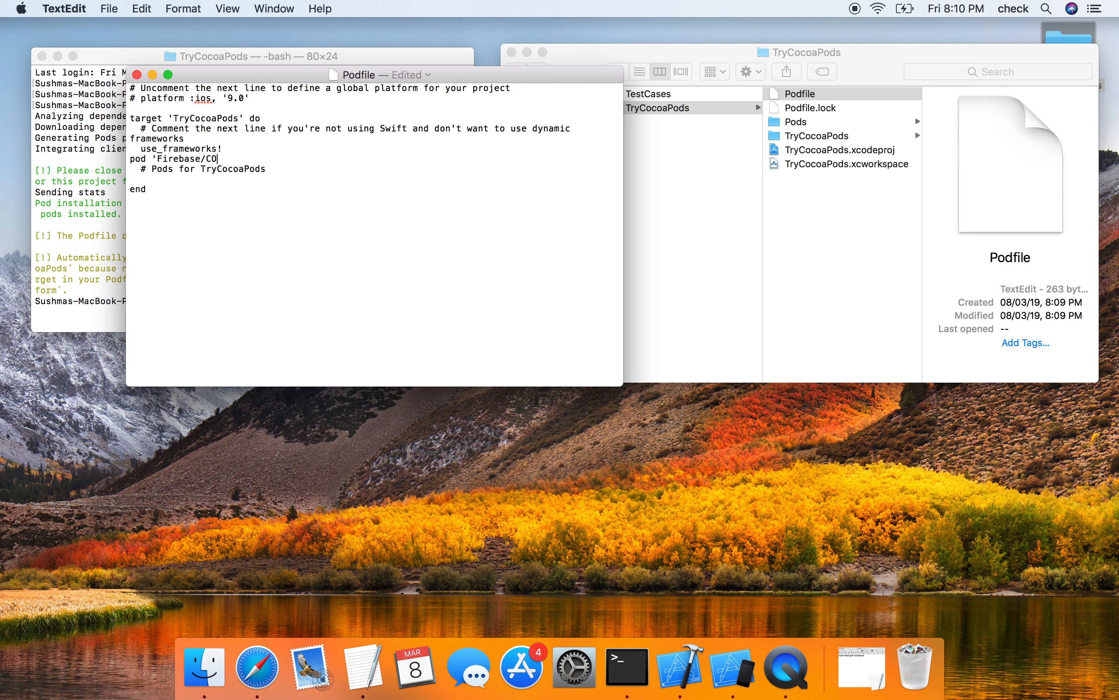
pyautogui.write('re')
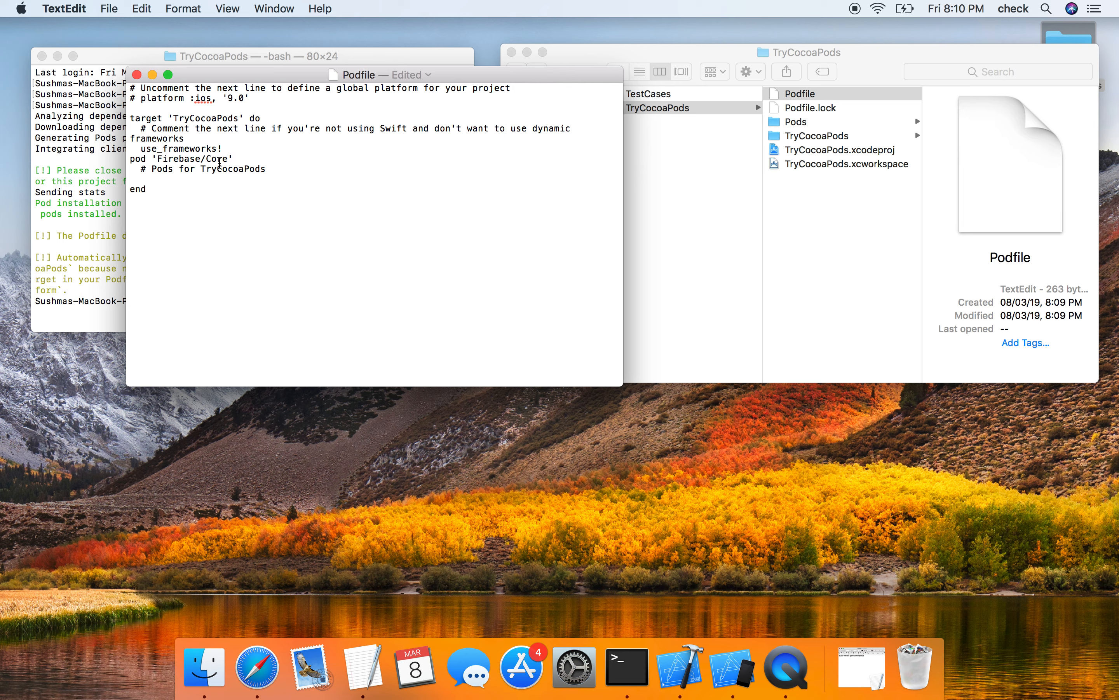
pyautogui.click(233, 158)
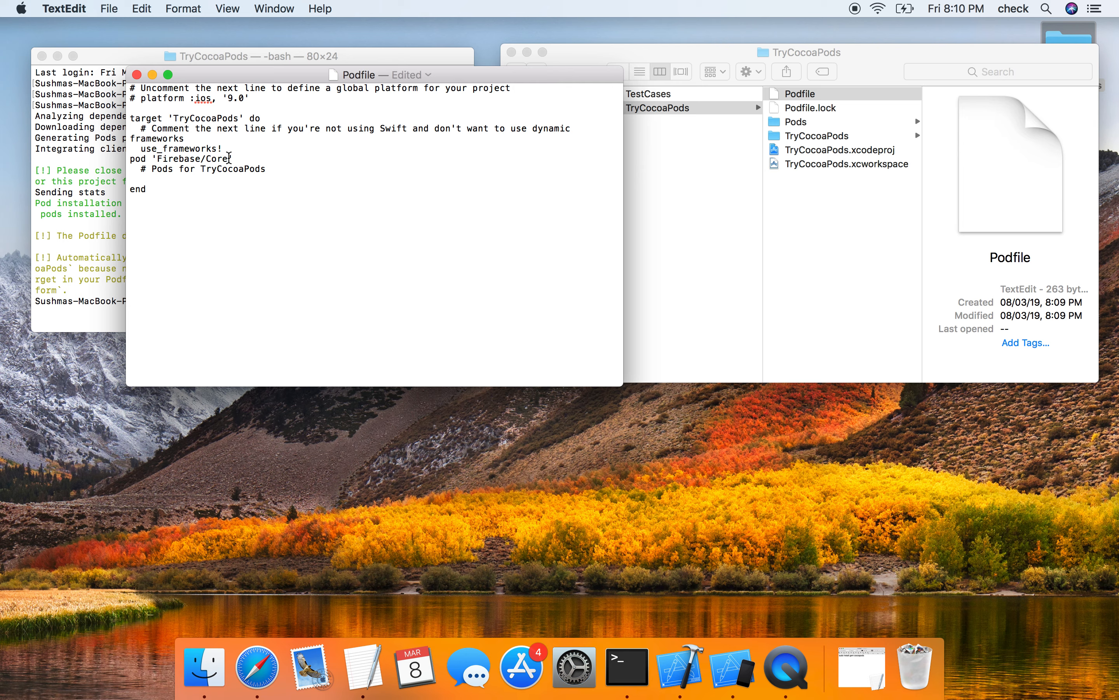
# Save the Podfile and run pod install again to fetch Firebase and its dependent pods
pyautogui.press('cmd+s')
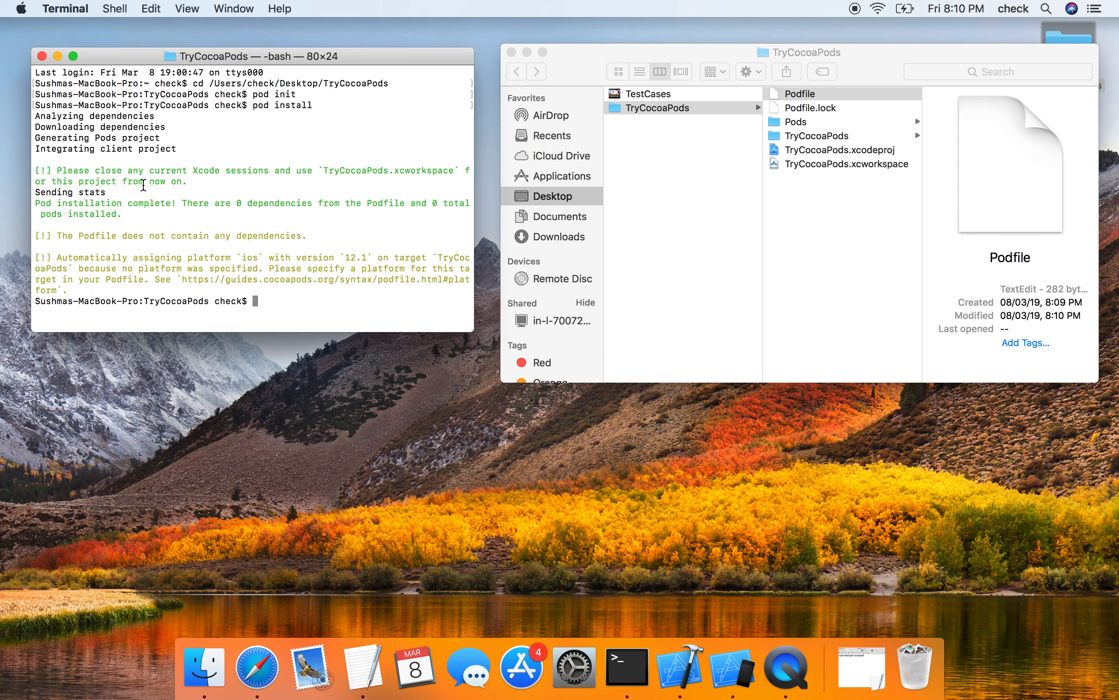
pyautogui.write('pod install')
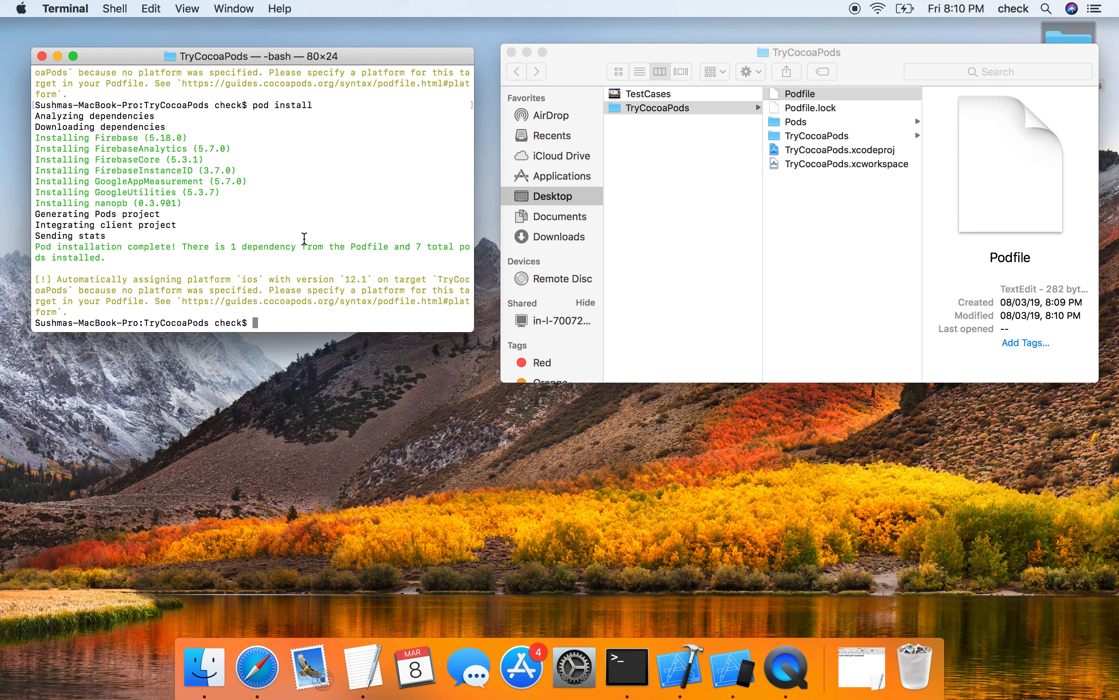
pyautogui.moveTo(810, 164)
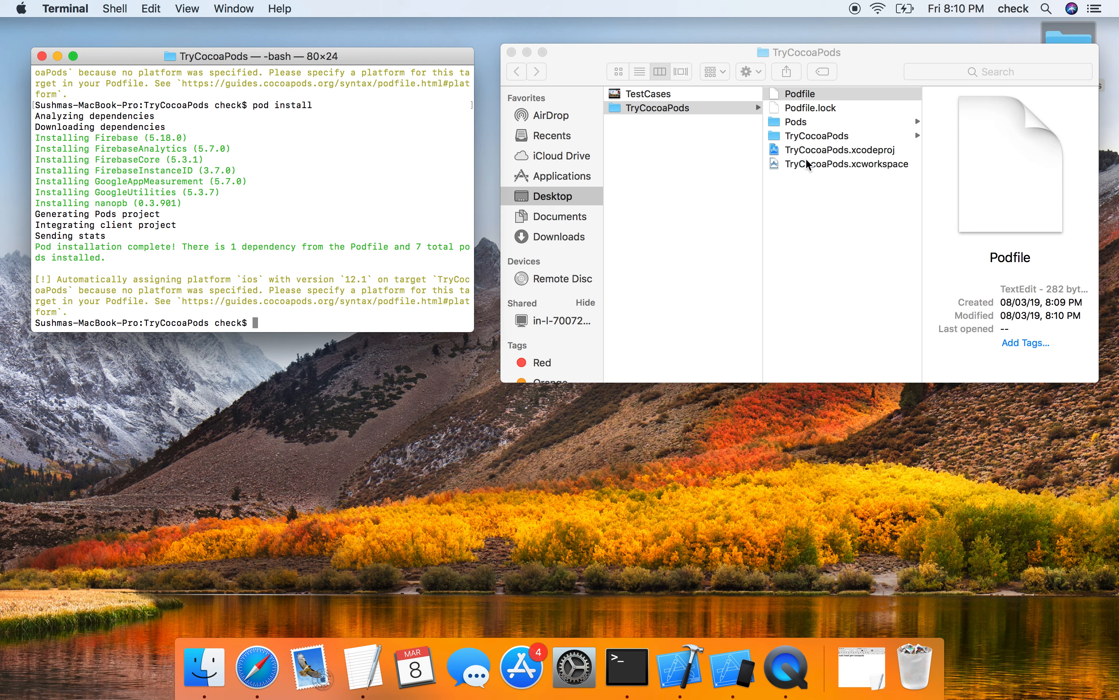
pyautogui.click(800, 94)
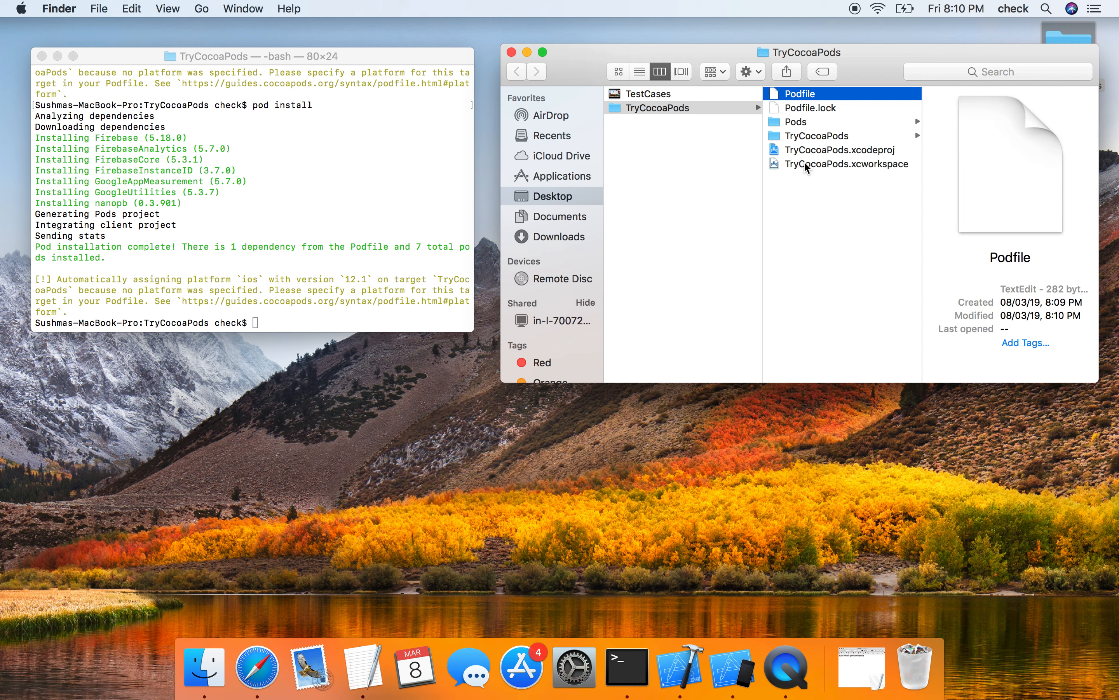
# Open TryCocoaPods.xcworkspace in Xcode, show the Podfile and expand the Firebase pod folders
pyautogui.click(845, 163)
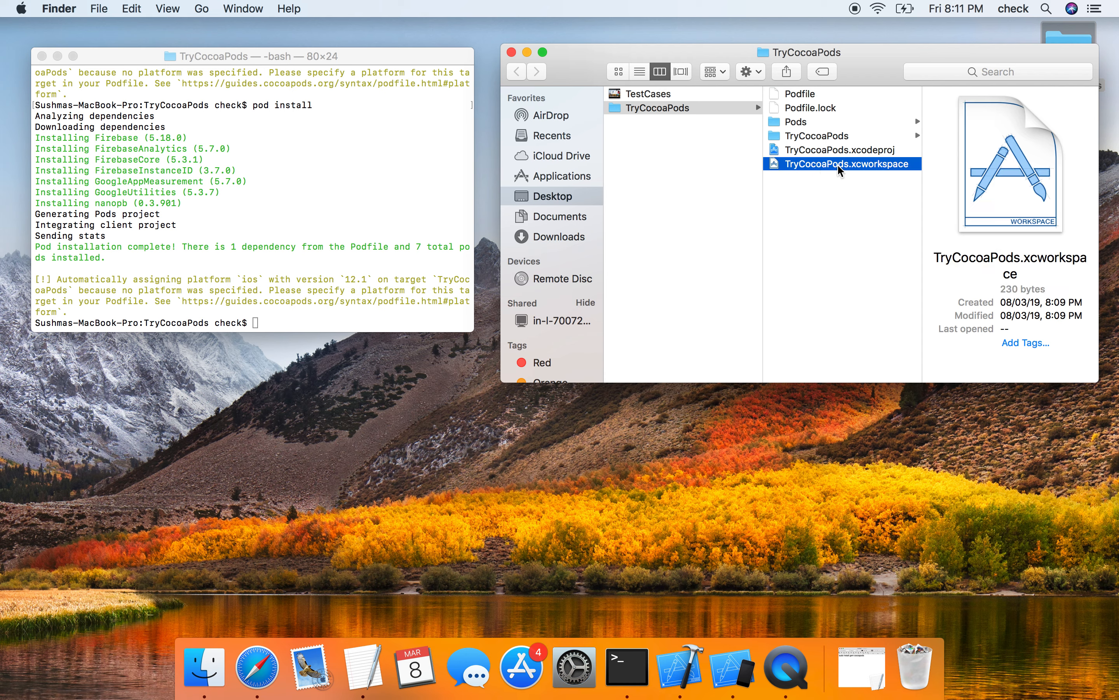
pyautogui.moveTo(855, 170)
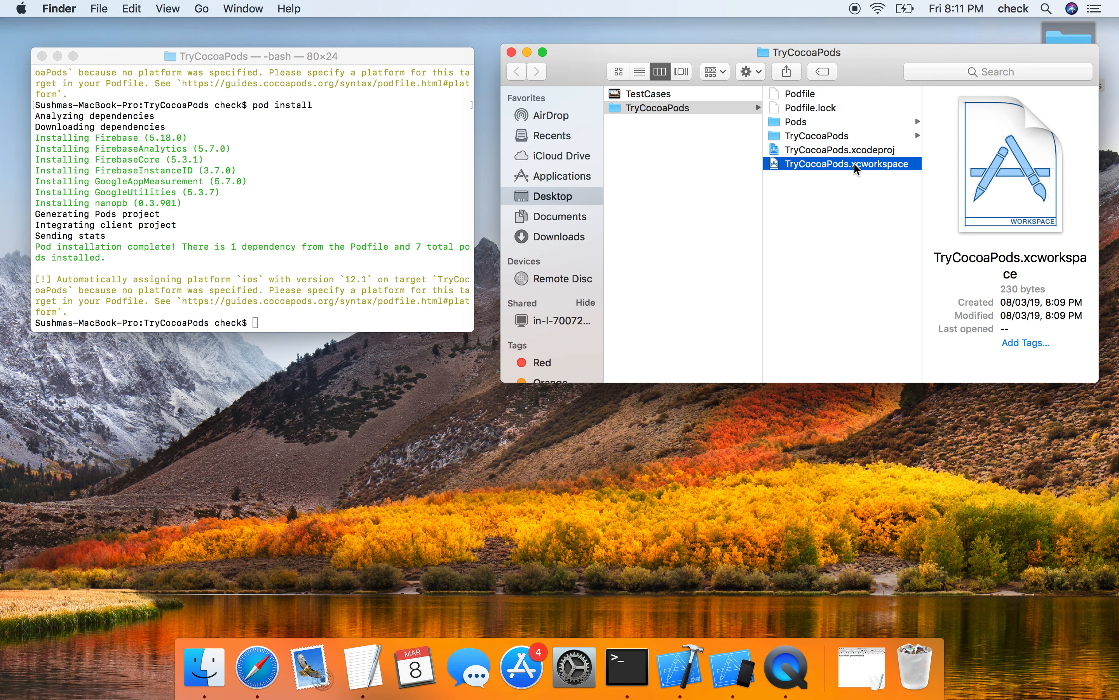
pyautogui.doubleClick(839, 164)
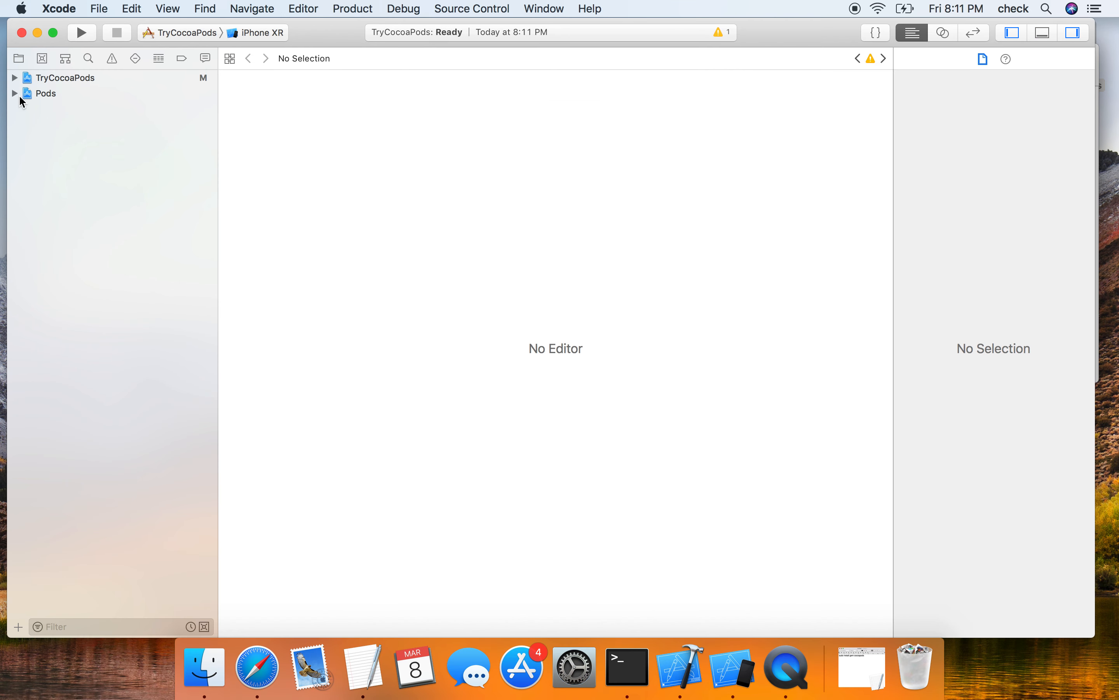
pyautogui.click(14, 94)
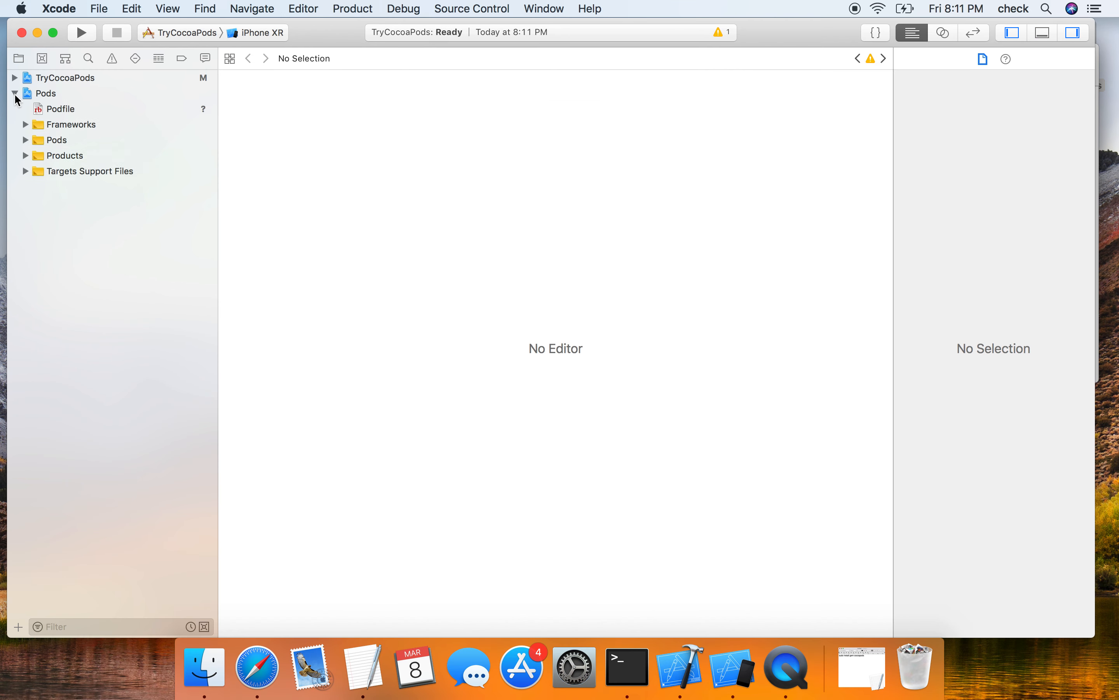
pyautogui.click(60, 109)
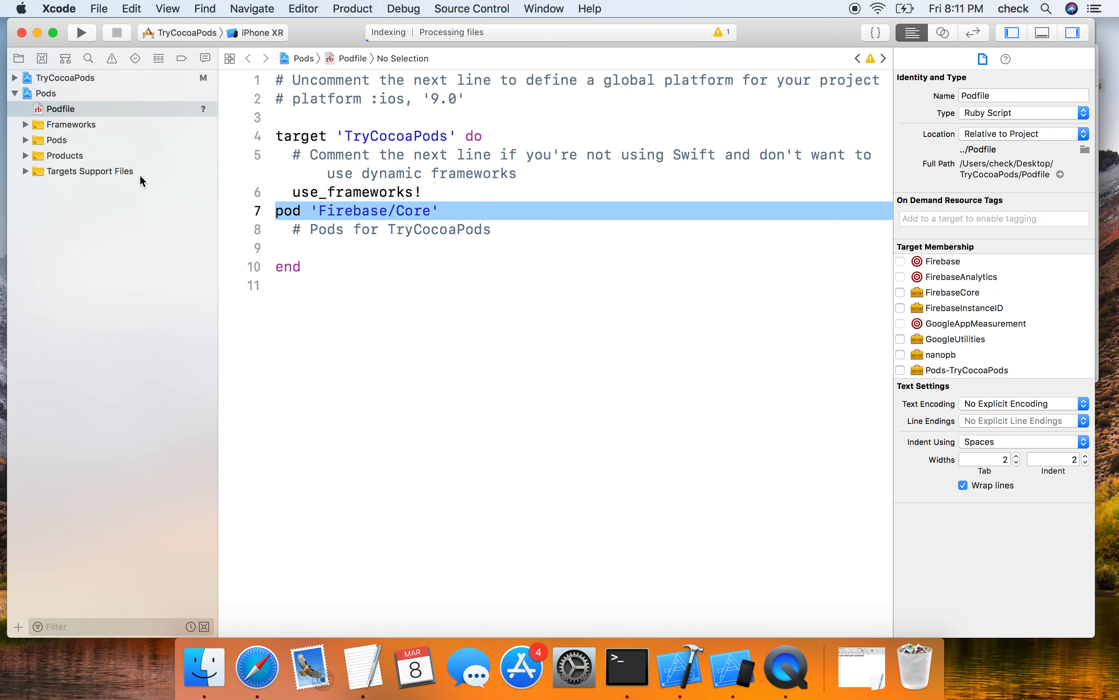
pyautogui.click(25, 140)
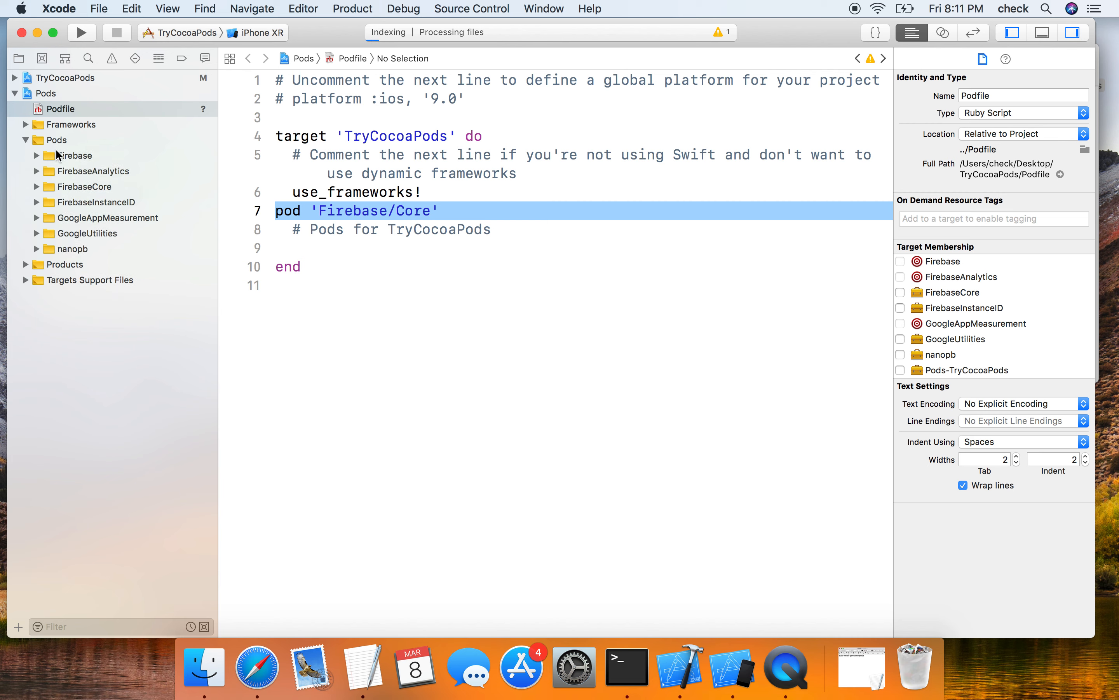
pyautogui.moveTo(73, 251)
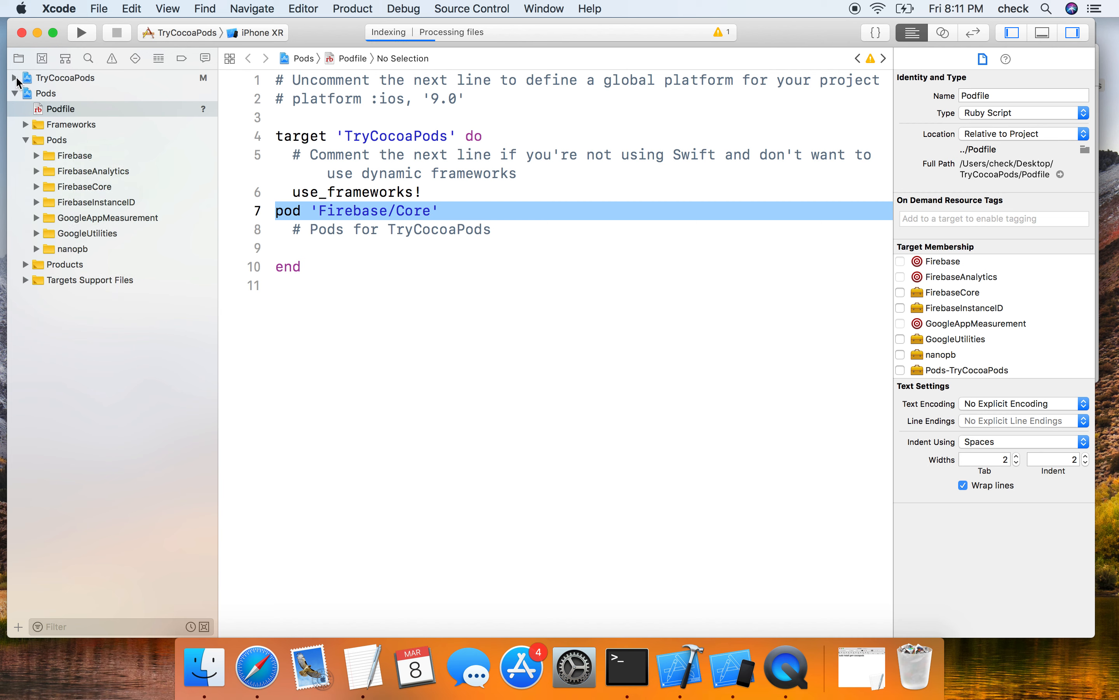
pyautogui.click(25, 78)
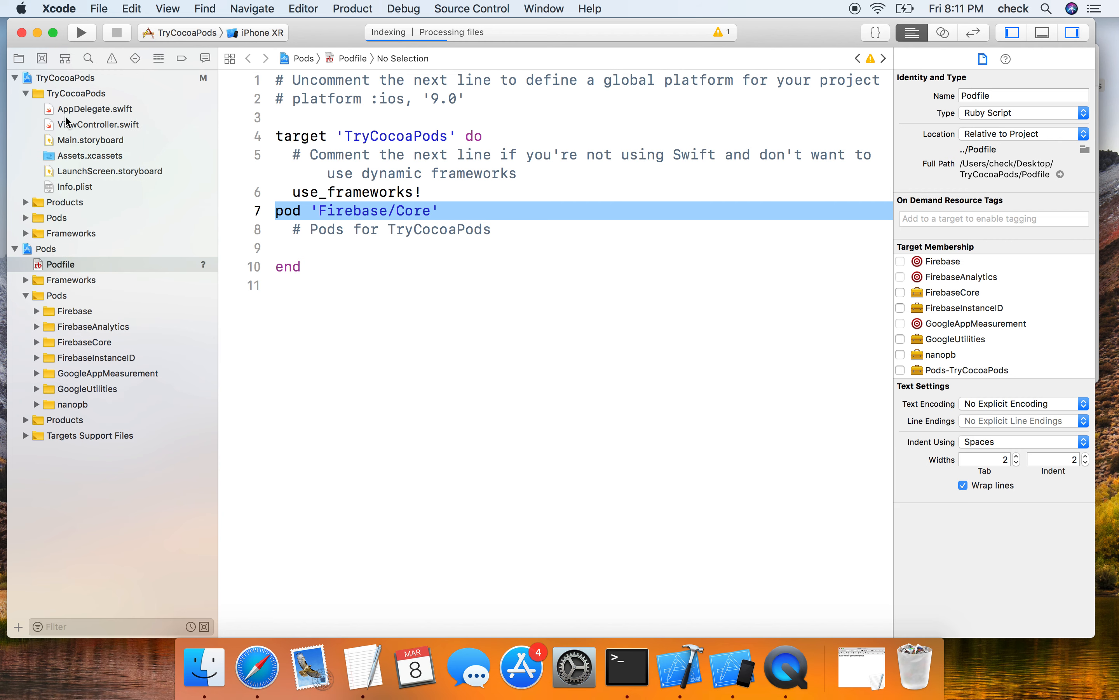
# In ViewController.swift add import Firebase and FirebaseApp.configure() in viewDidLoad
pyautogui.click(101, 124)
pyautogui.write('import')
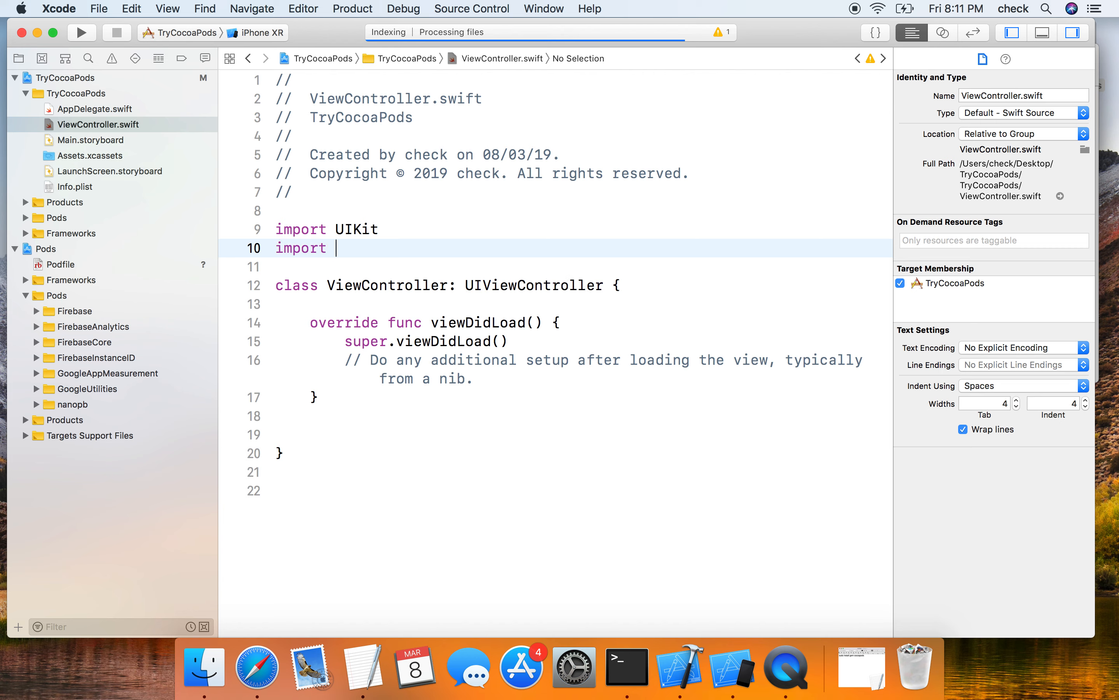
pyautogui.write('Fire')
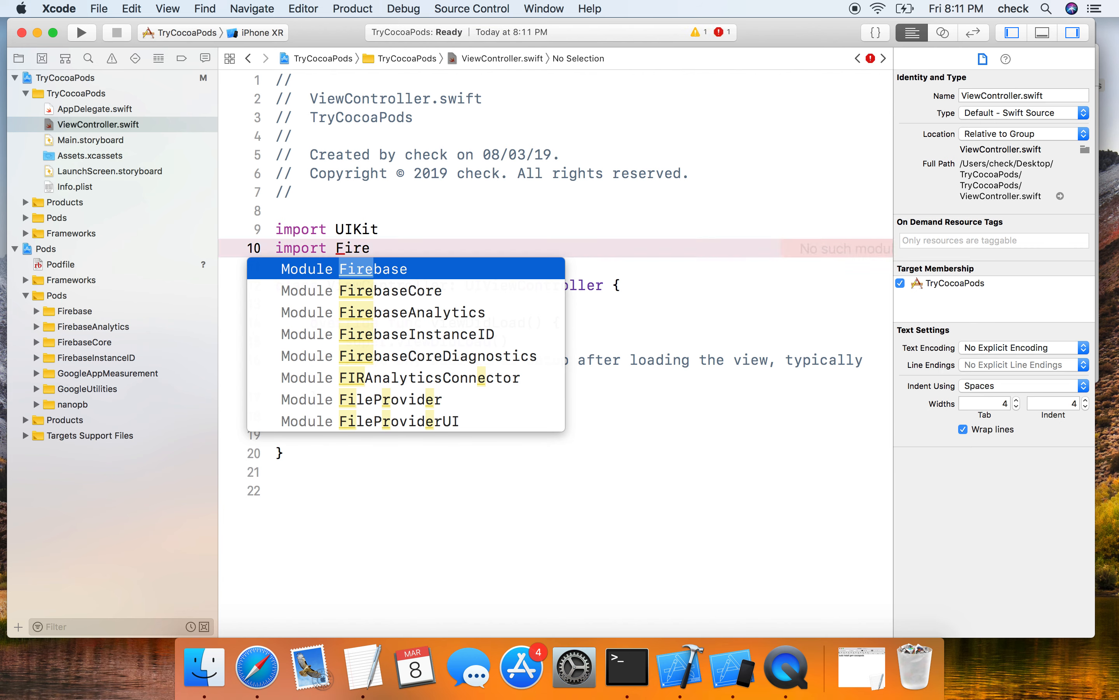
pyautogui.write('base')
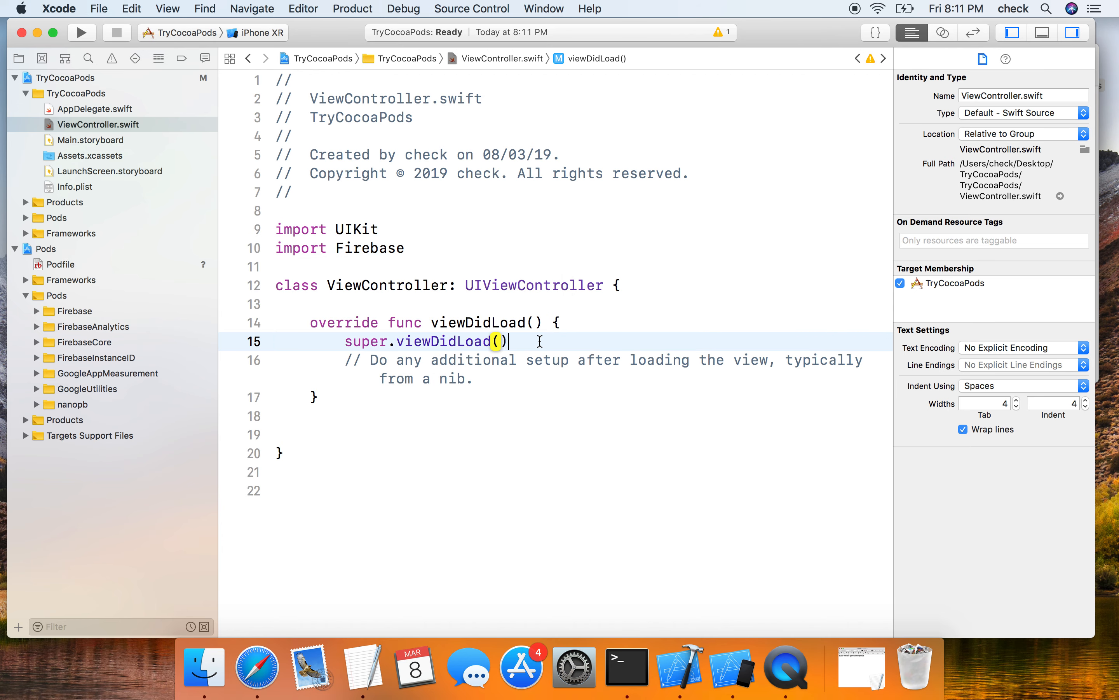
pyautogui.write('fire')
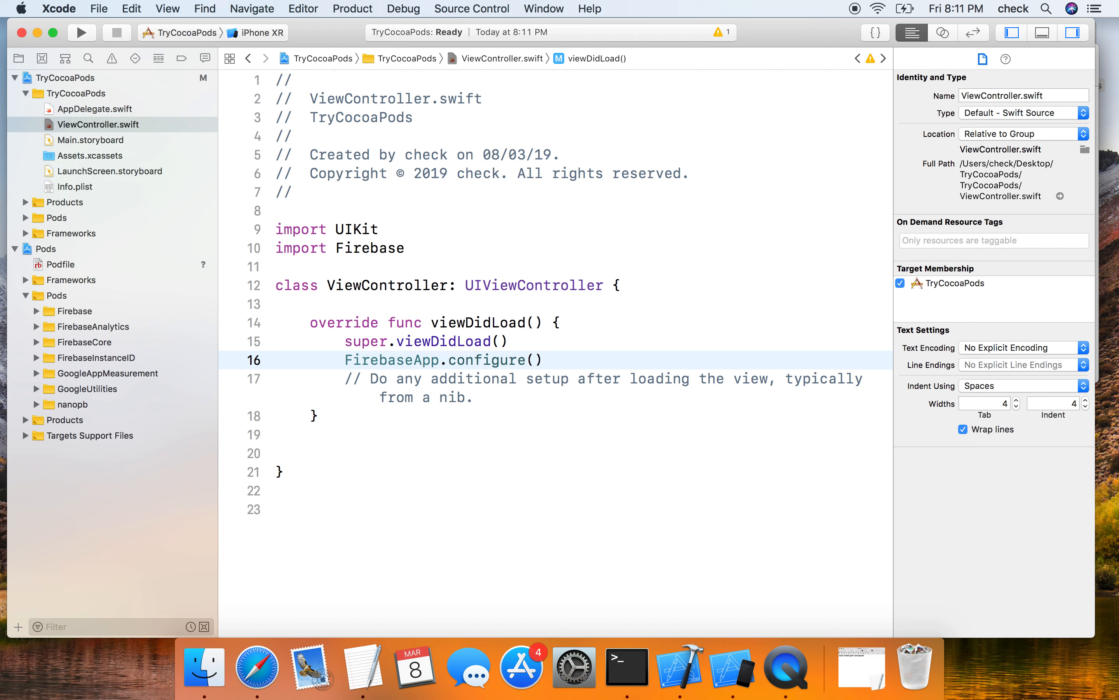
pyautogui.click(545, 359)
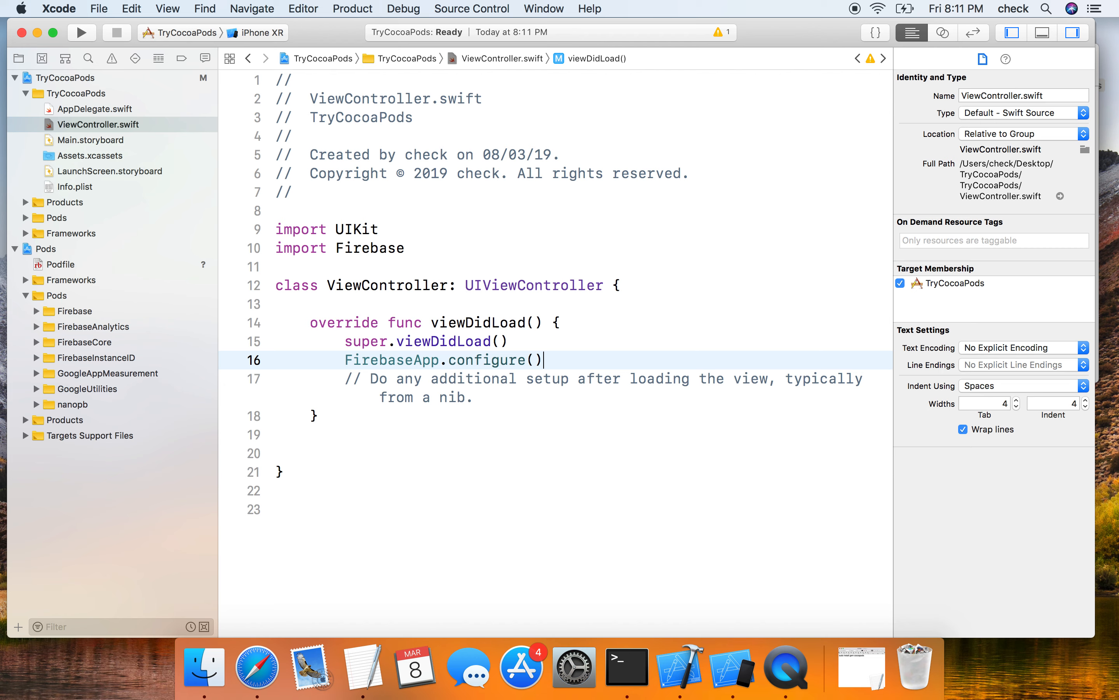